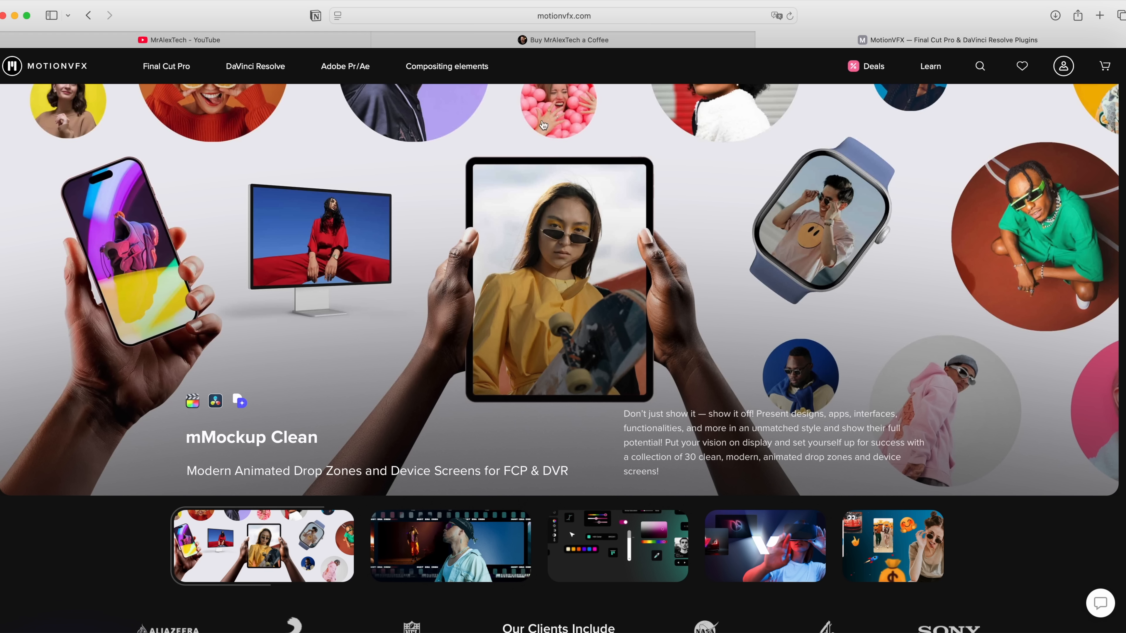
Browse MotionVFX's DaVinci Resolve catalog and search it for 'free' plugins
click(255, 67)
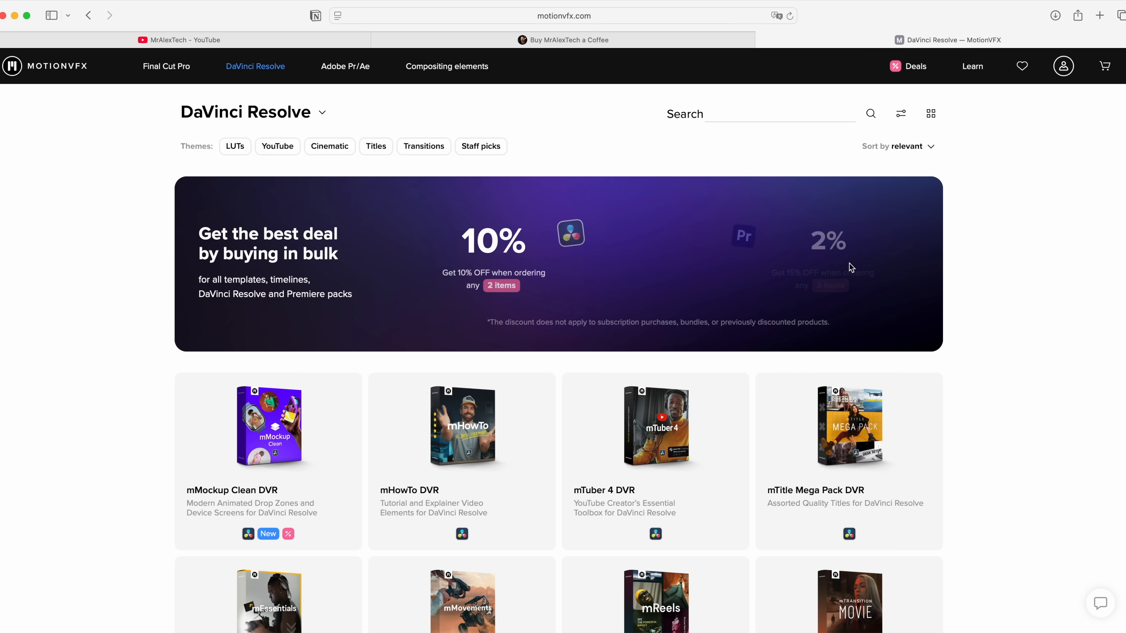
text(free)
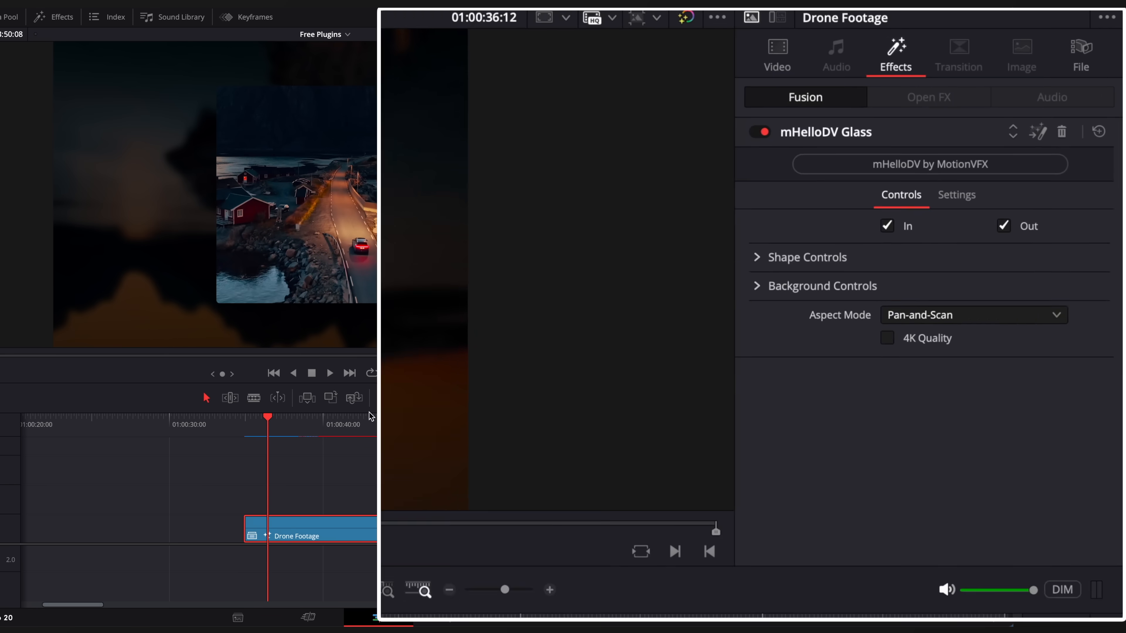
Review the applied mHelloDV Glass effect on the Drone Footage clip in the Inspector
click(757, 256)
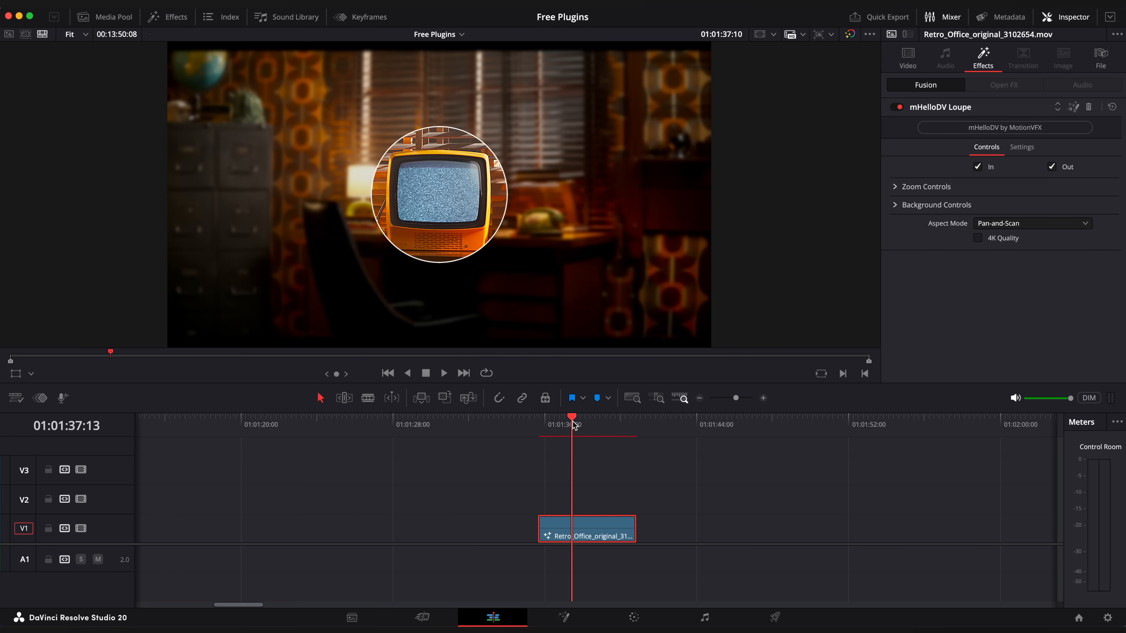
Expand the Loupe's Zoom Controls and adjust Zoom Position and Amount onto the telephone
click(926, 187)
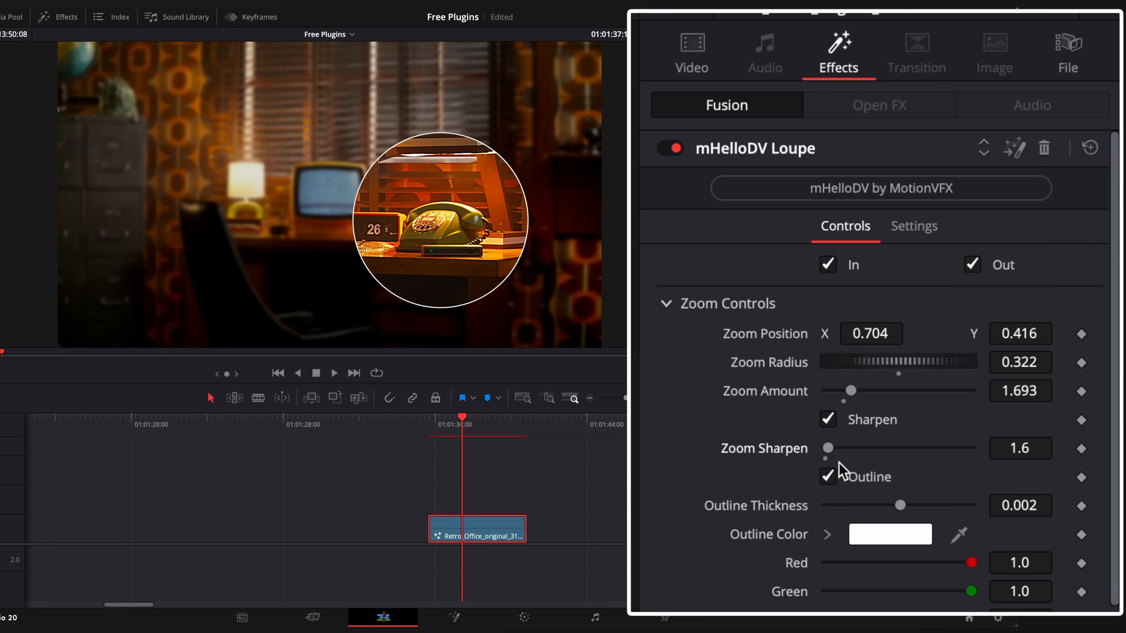
scroll(down, 3)
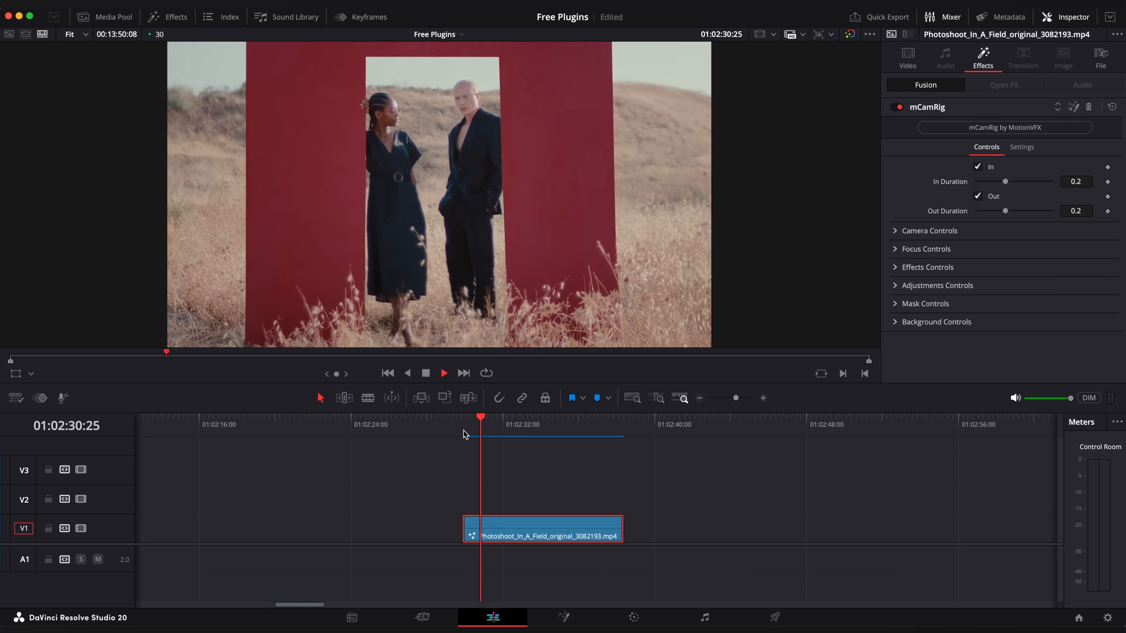
Apply mCamRig to the Photoshoot_In_A_Field clip and play it back
click(931, 231)
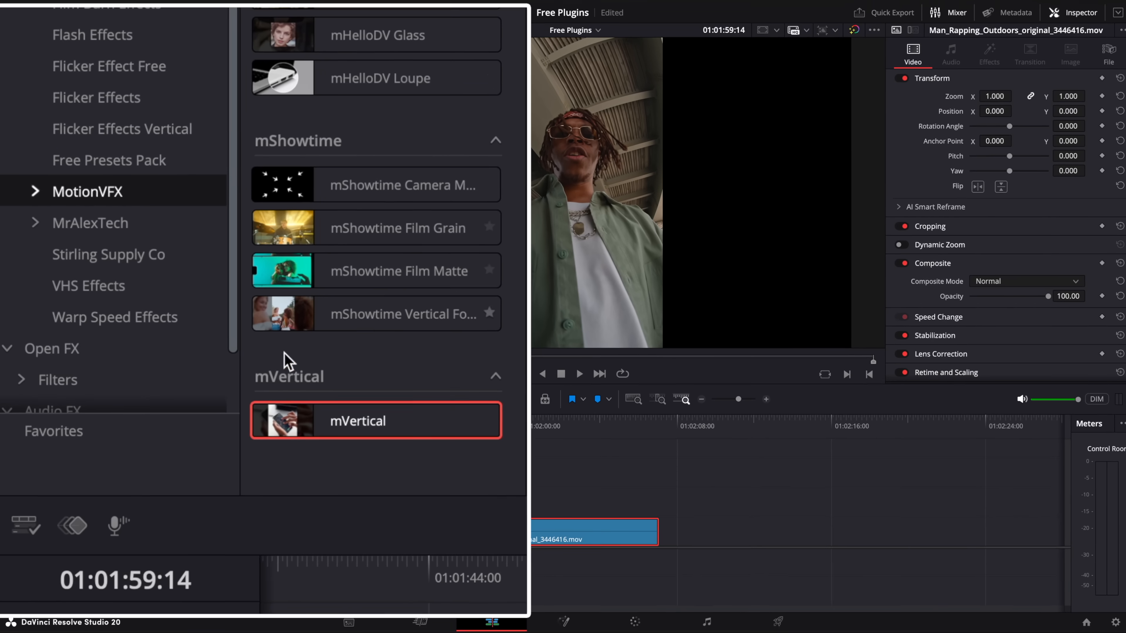
Apply mVertical to the selected Man_Rapping_Outdoors clip
double_click(374, 419)
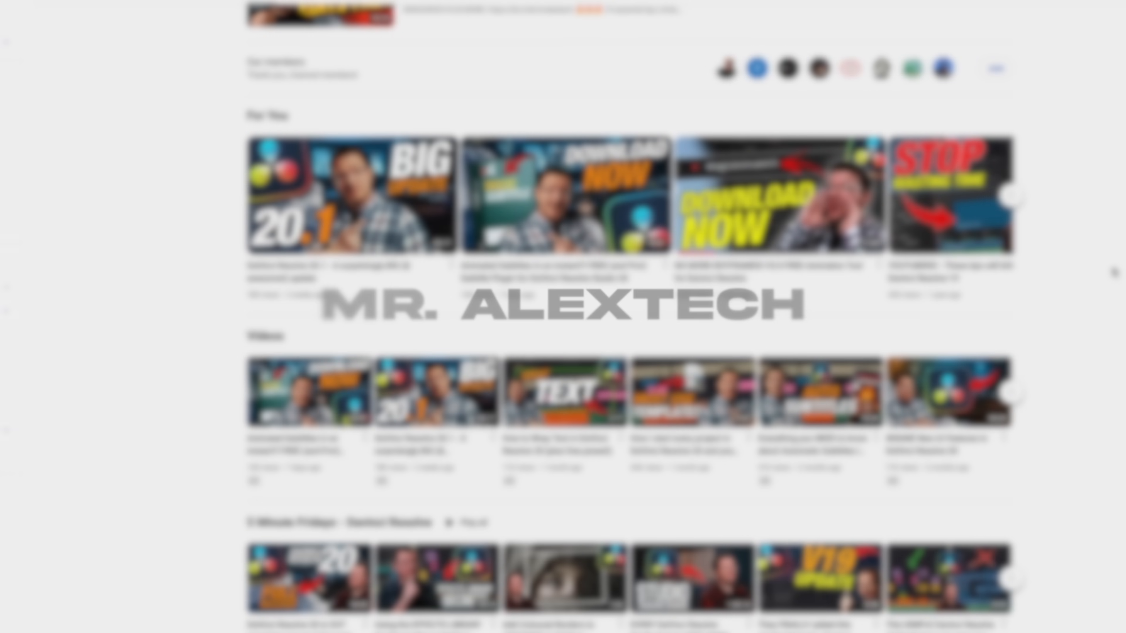
Show MrAlexTech's Ko-fi Shop tab and scroll through the free Resolve items
scroll(up, 3)
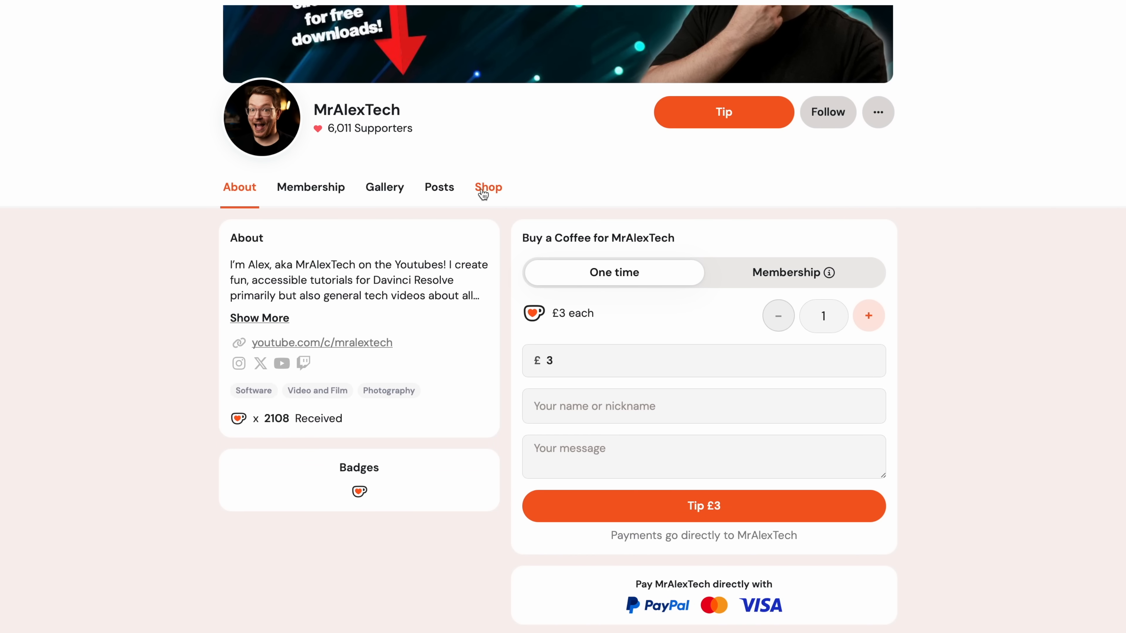
click(489, 186)
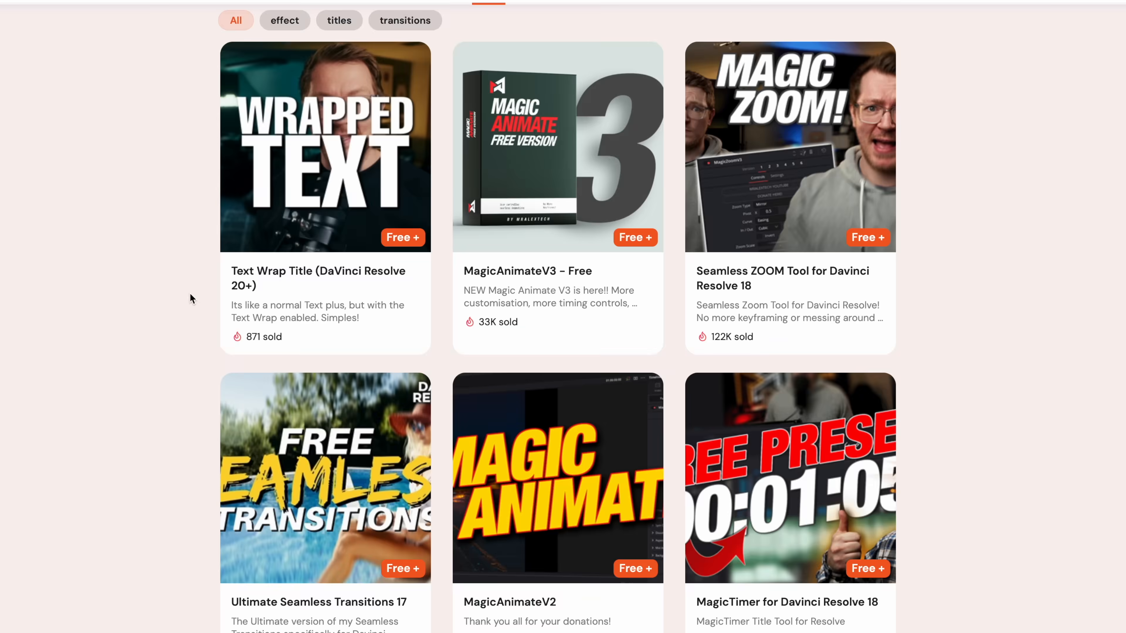
scroll(down, 3)
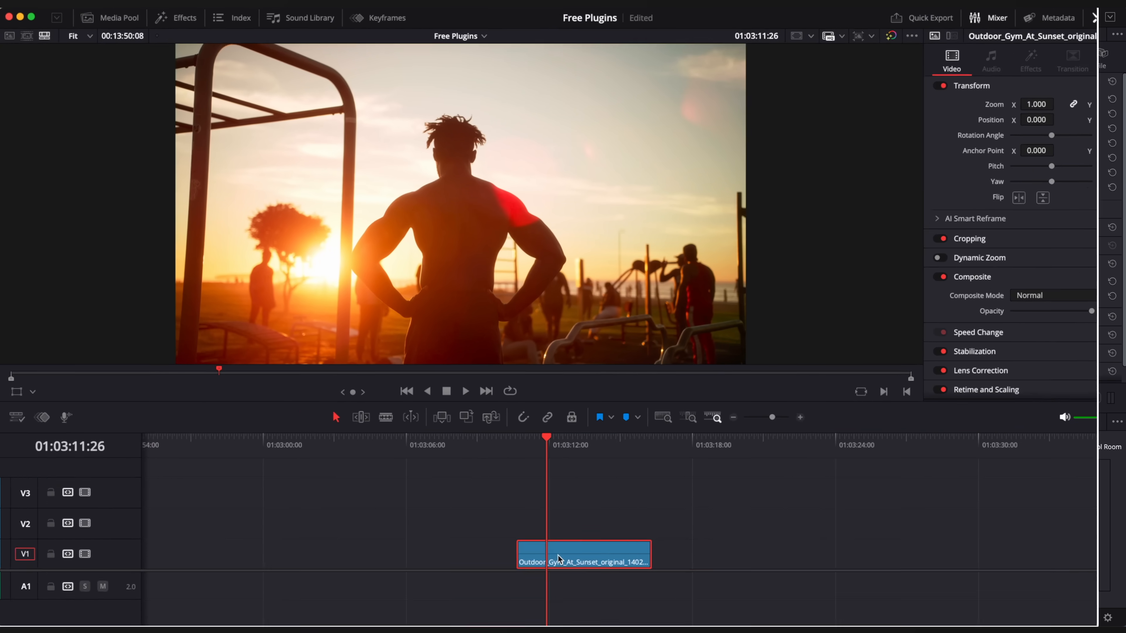
Apply MagicZoomV3 to the Outdoor_Gym clip with Edges set to Wrap
click(175, 17)
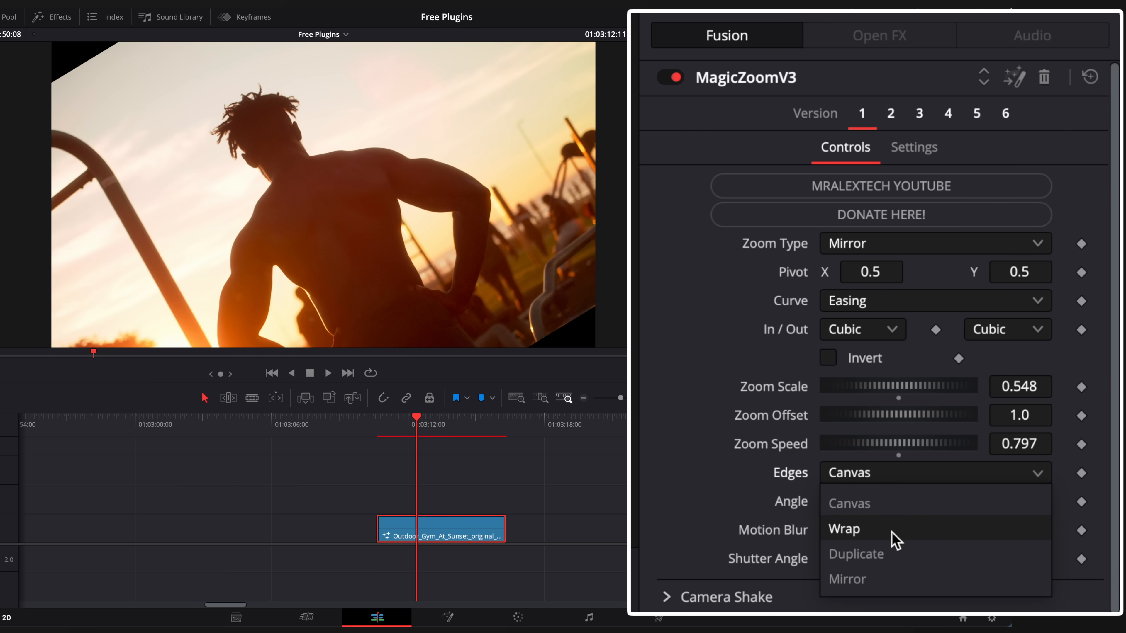
click(845, 529)
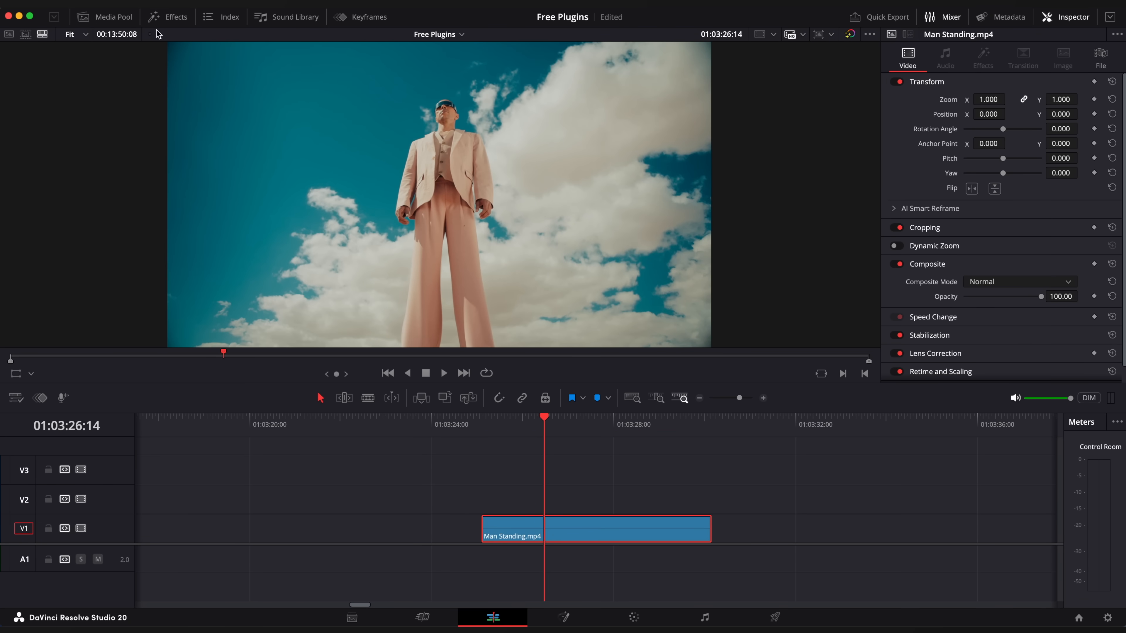
Apply MagicAnimateV3Free to the Man Standing clip and turn off its Zoom In animation
click(176, 16)
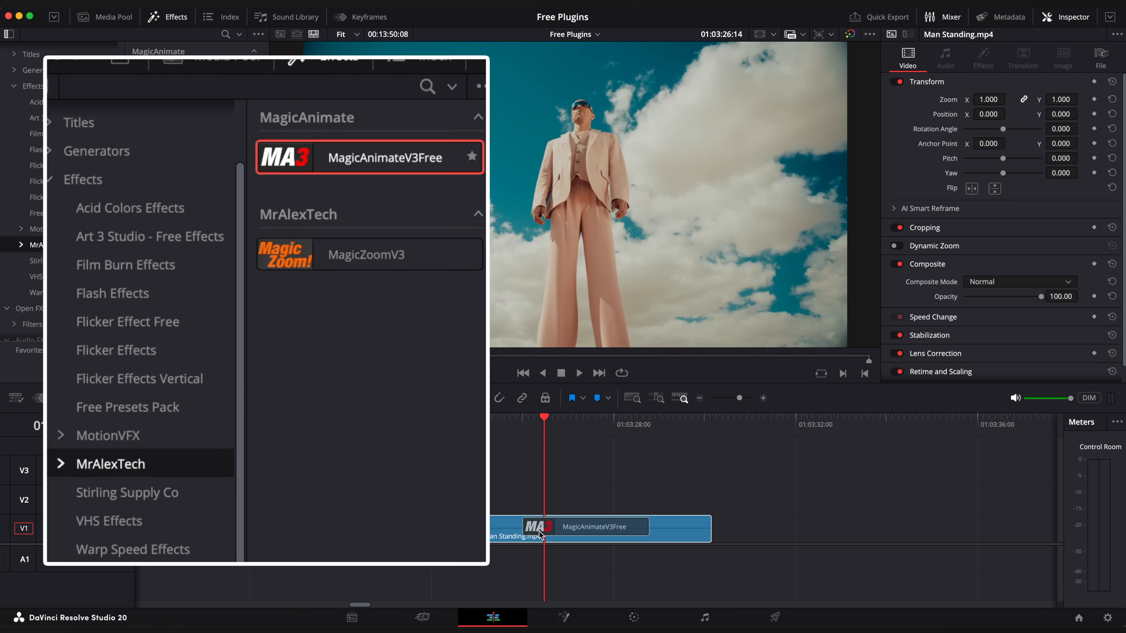
double_click(368, 157)
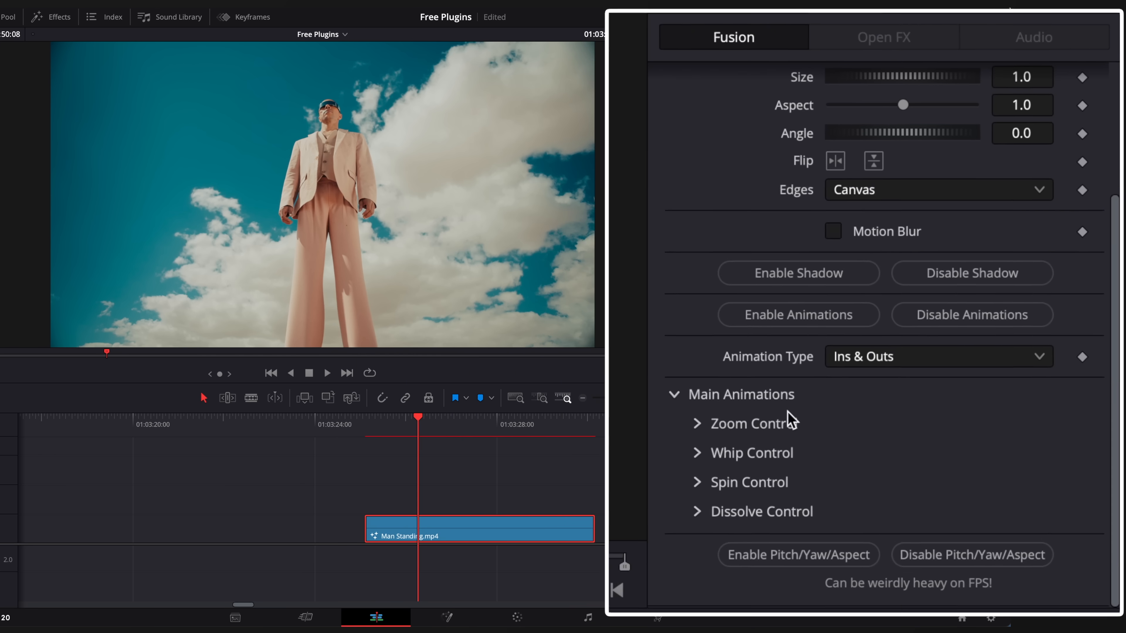
click(697, 422)
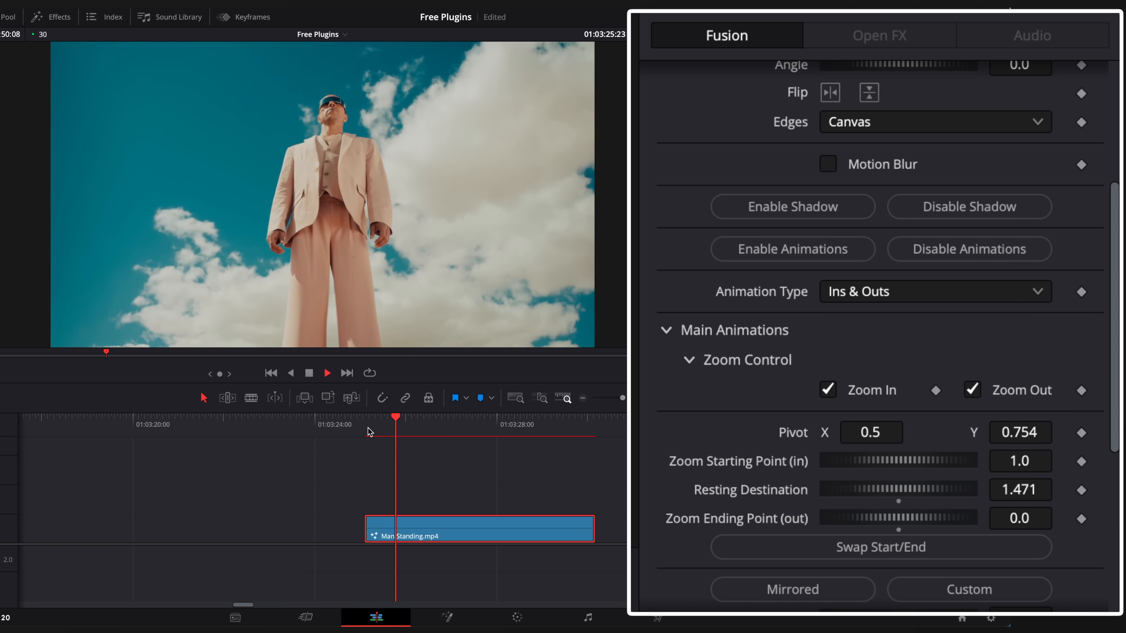
scroll(down, 3)
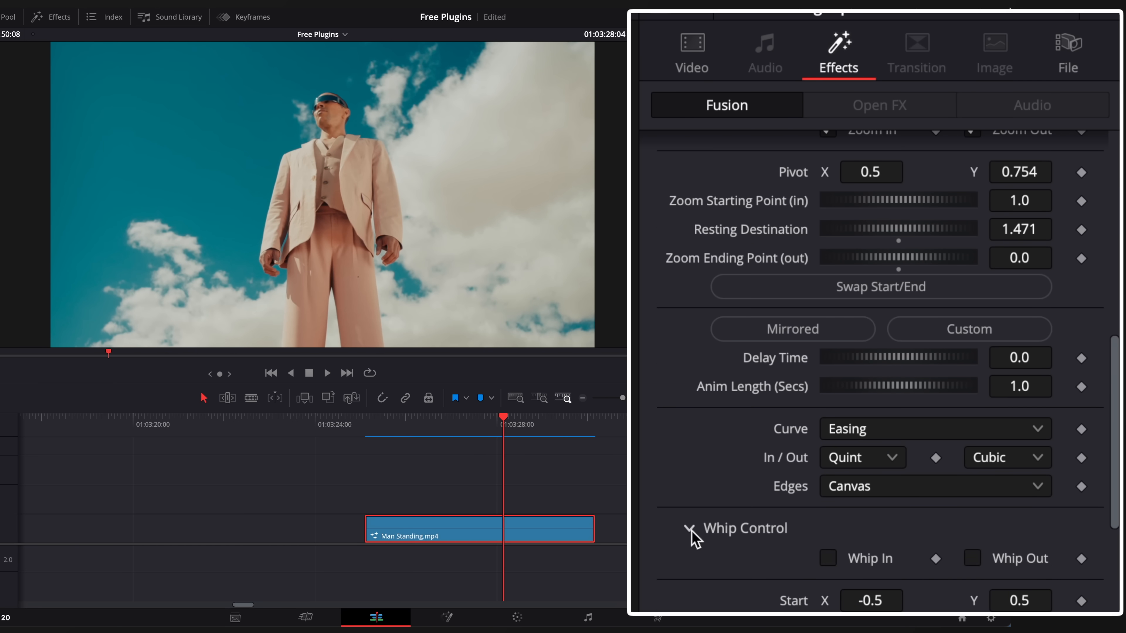
click(827, 559)
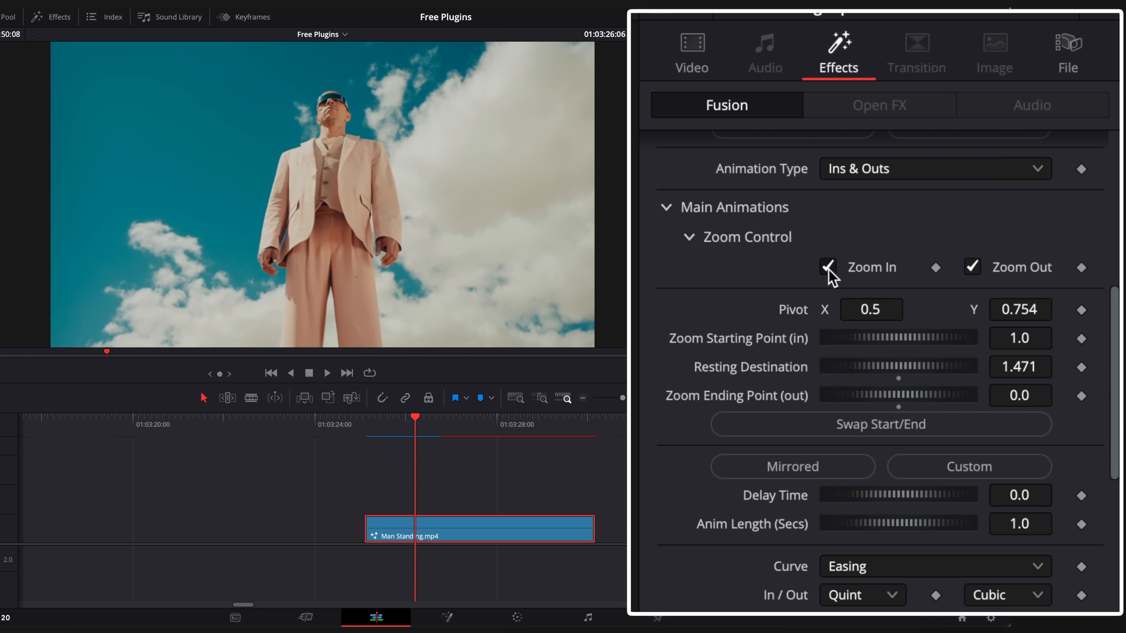
click(828, 267)
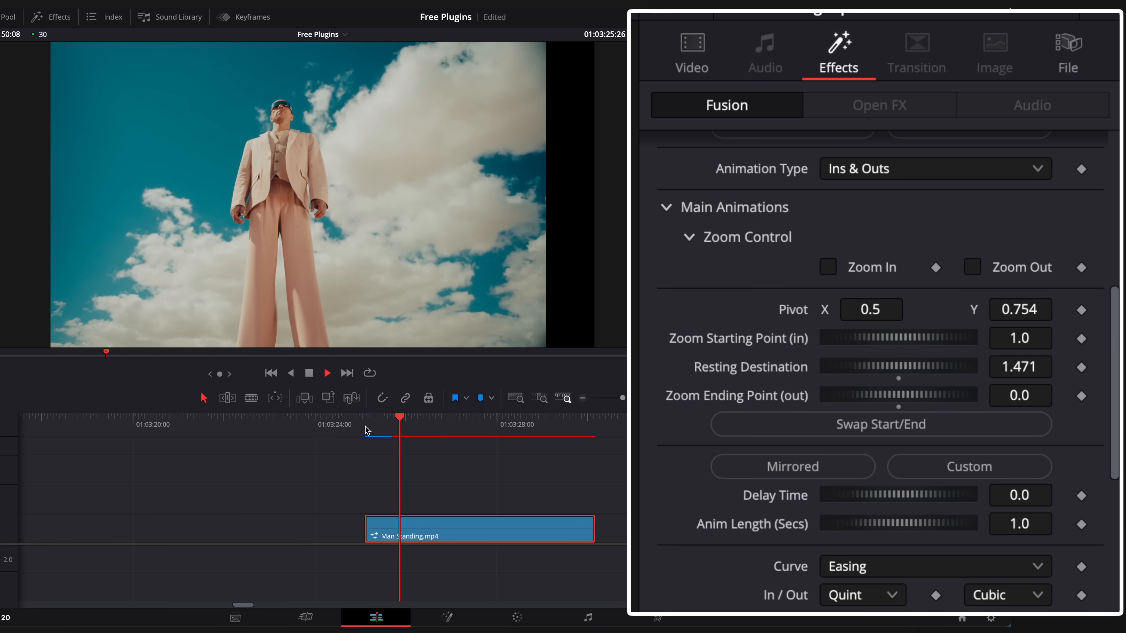
Enable the Spin In animation with Spin Edges set to Mirror
scroll(down, 3)
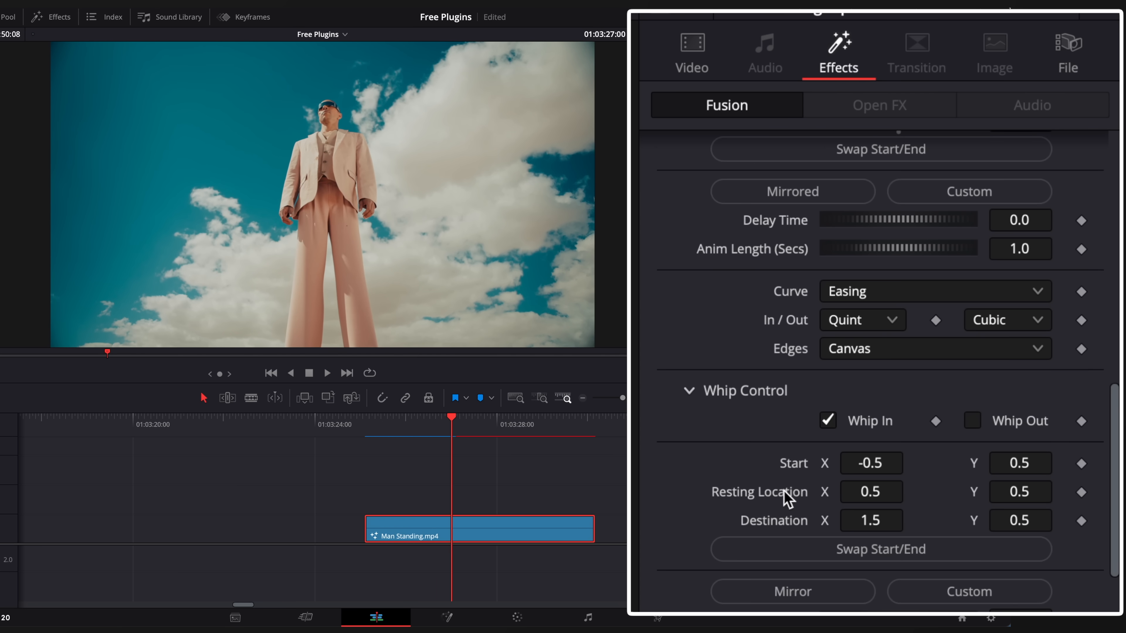
scroll(down, 3)
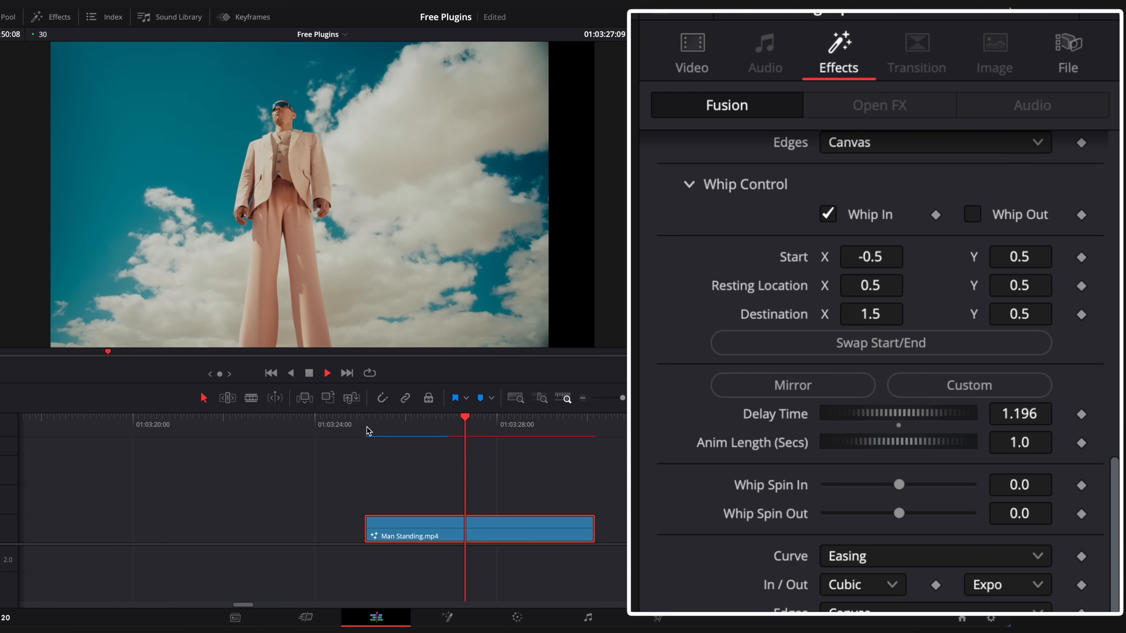
scroll(down, 3)
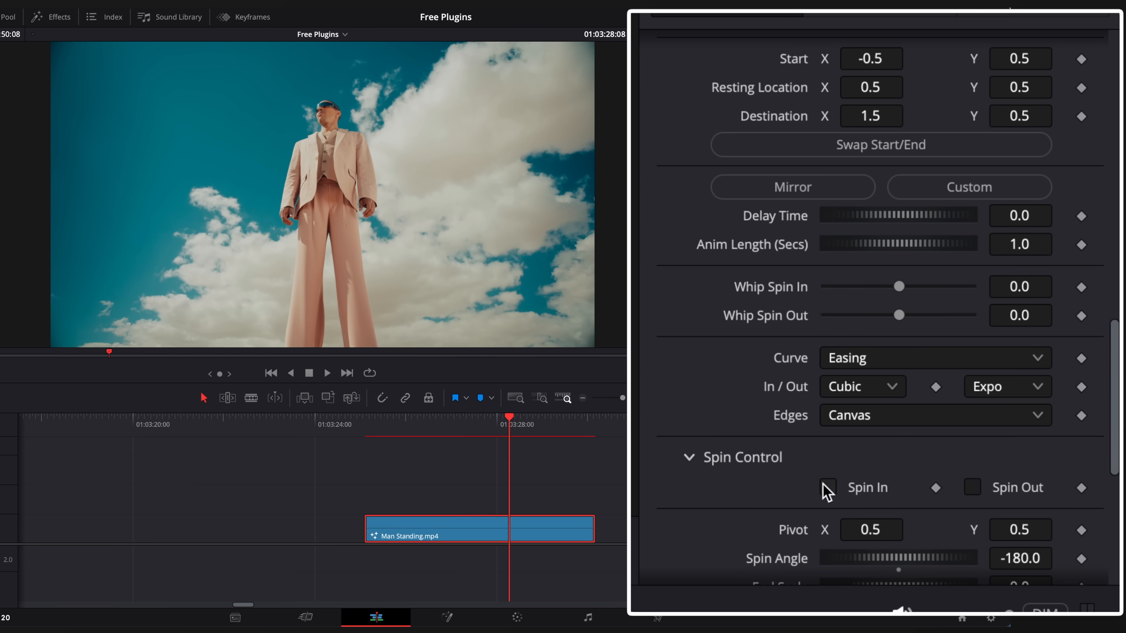
click(827, 487)
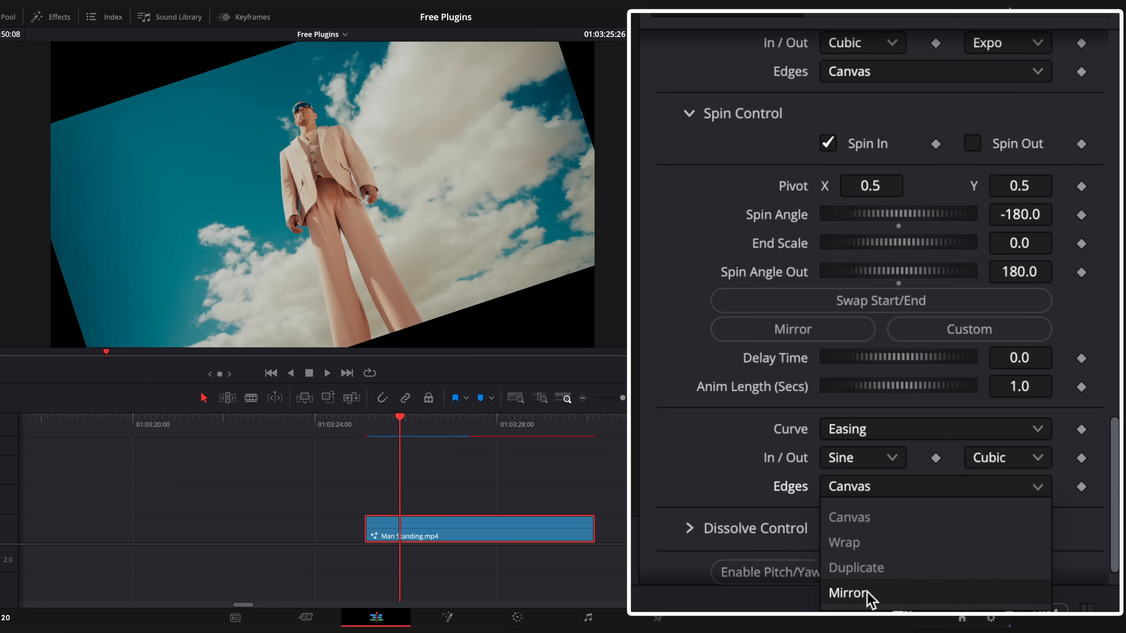
click(847, 592)
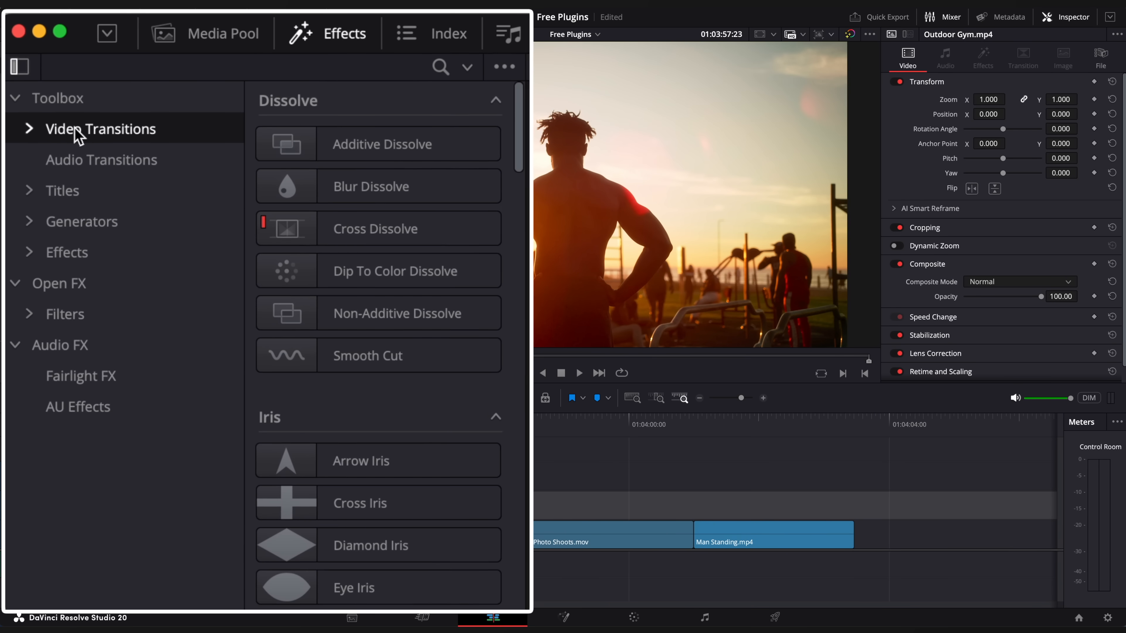
Place MrAT-UltimateZoom between the gym and photoshoot clips with ZoomType In-In
click(28, 129)
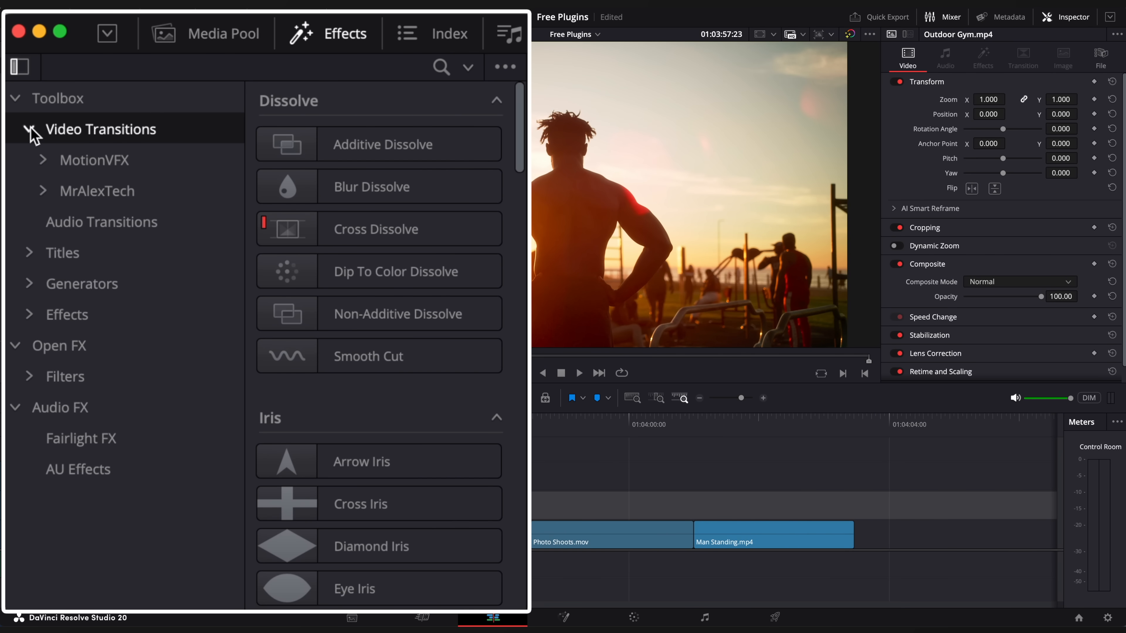
click(97, 190)
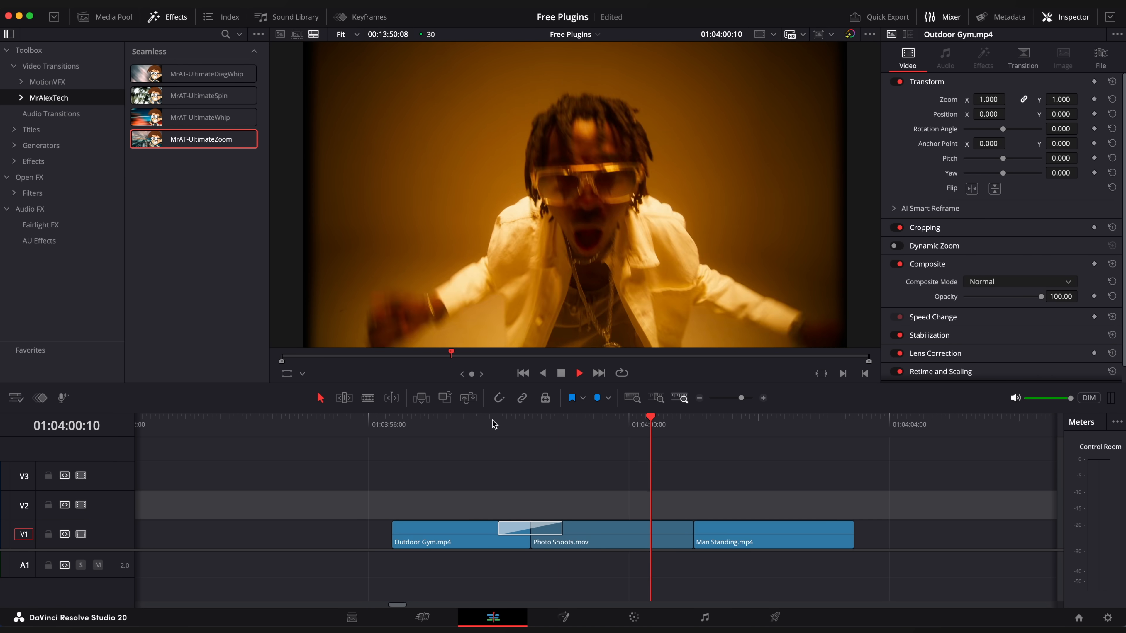
click(530, 528)
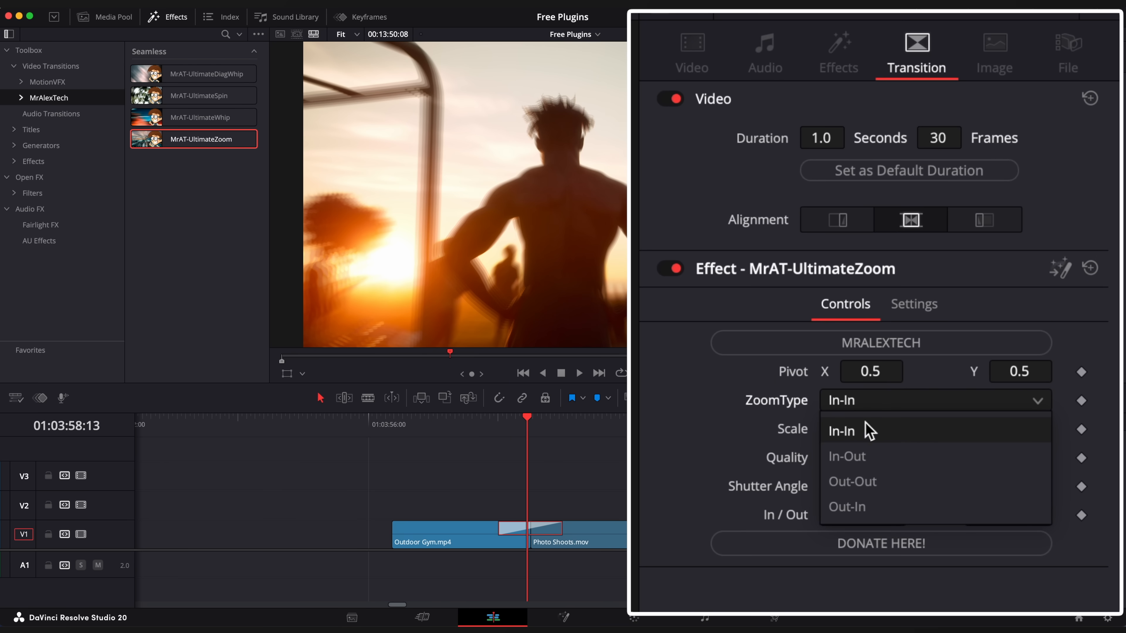
click(847, 457)
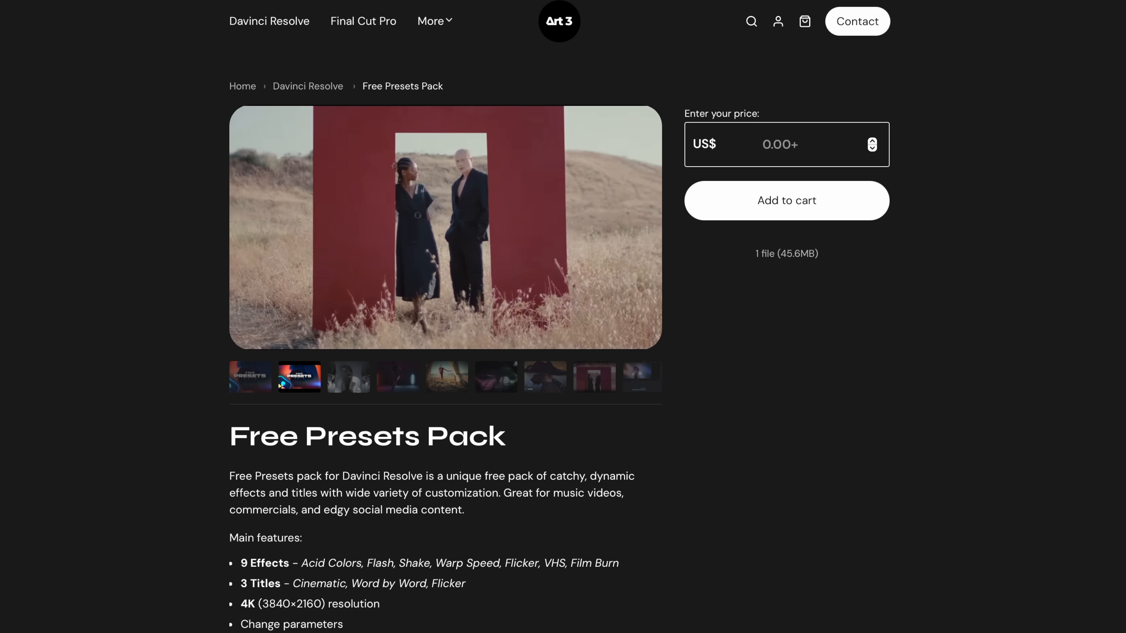
Go to the Free Presets Pack product page under Davinci Resolve on Art 3 Studio
click(297, 377)
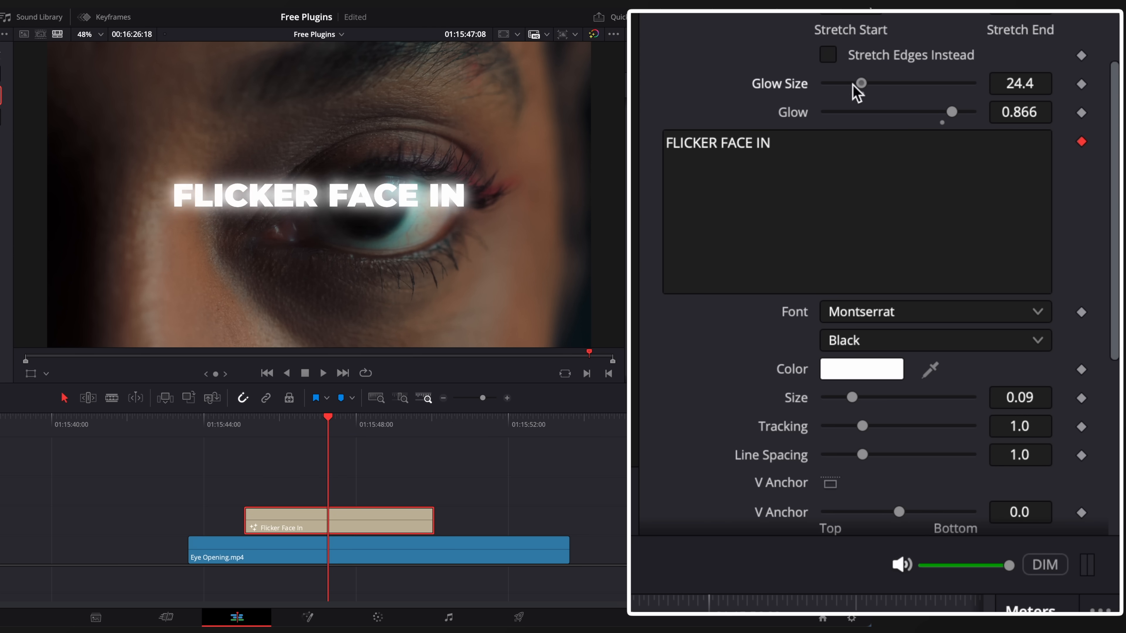
Set the Flicker Face In title's Offset X to 0.0 and preview the flickering text
scroll(down, 3)
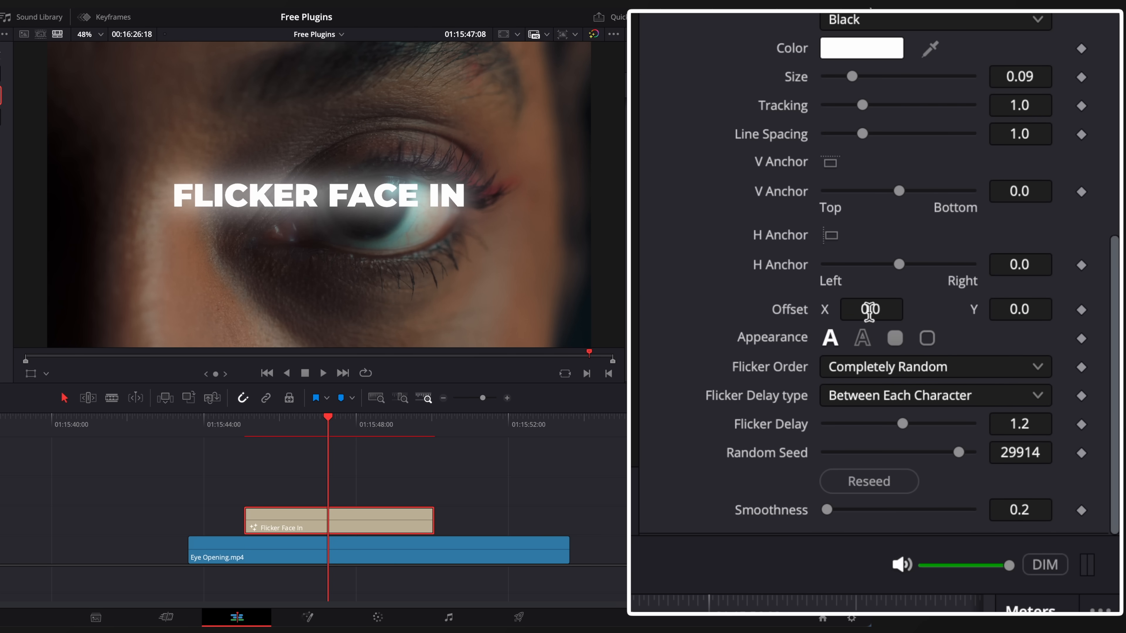
click(861, 48)
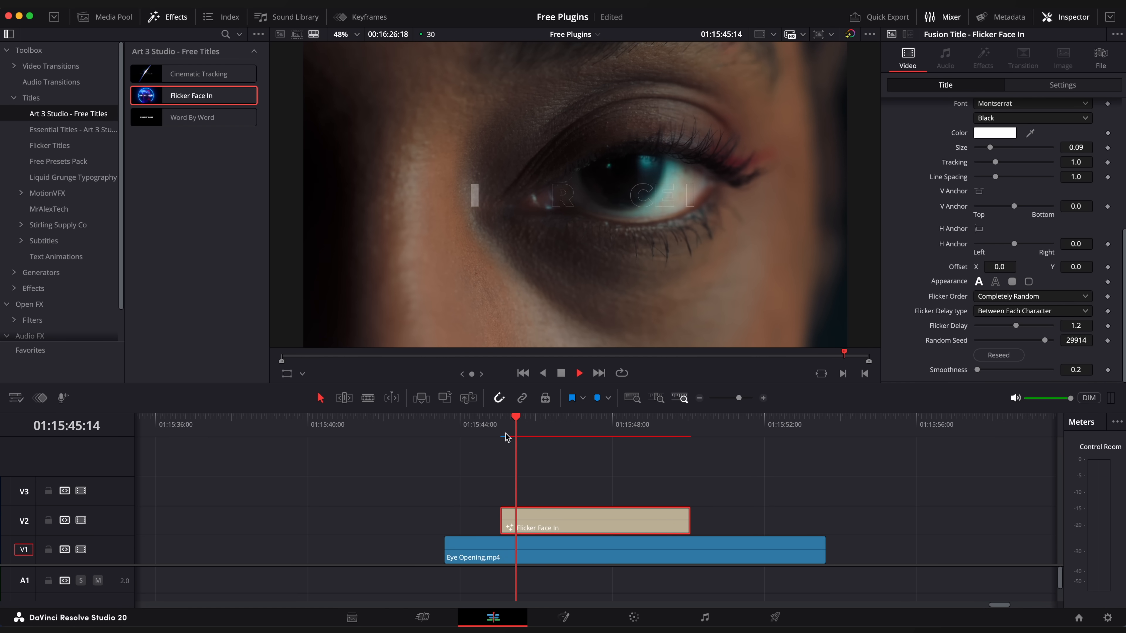
click(578, 373)
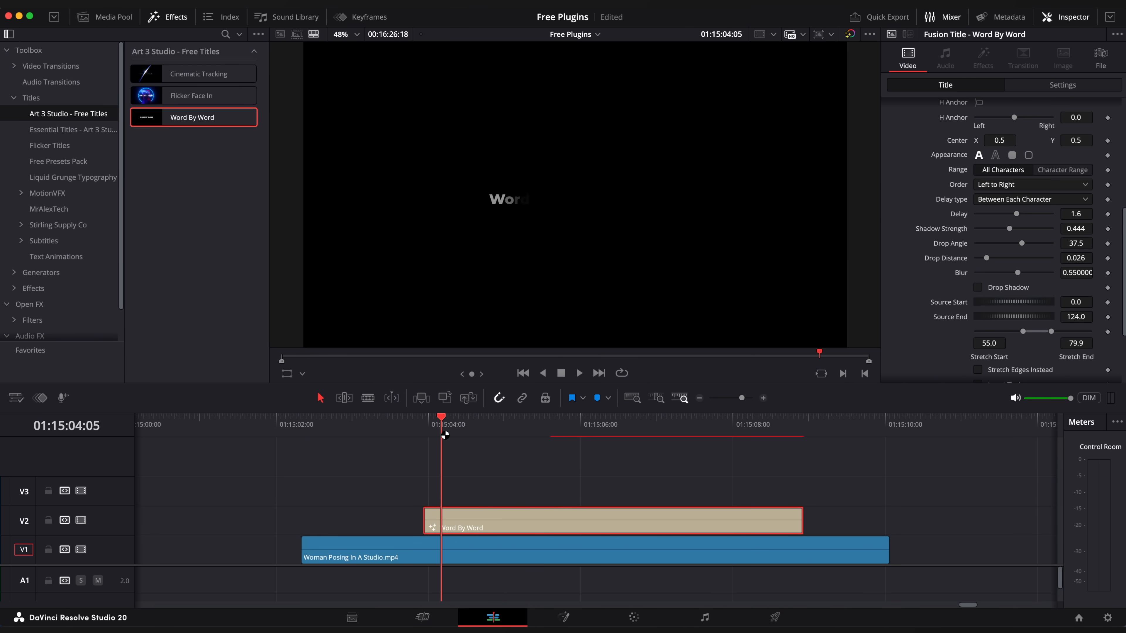
Change the title text to ART 3 STUDIO PRESENTS in Black weight
click(578, 373)
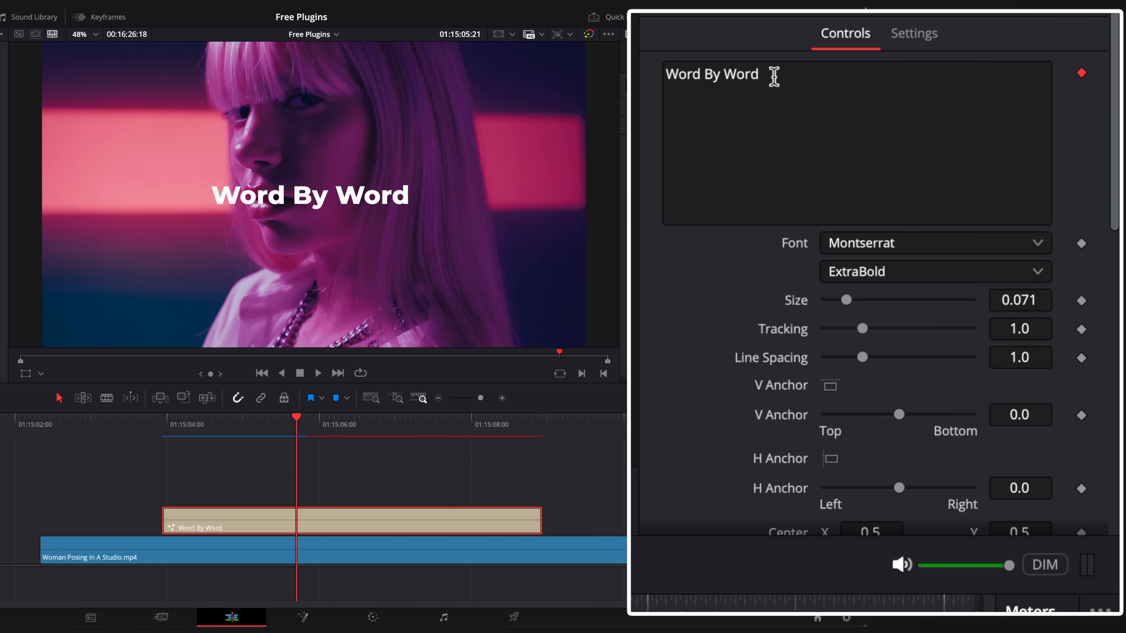
text(ART 3 STUDIO)
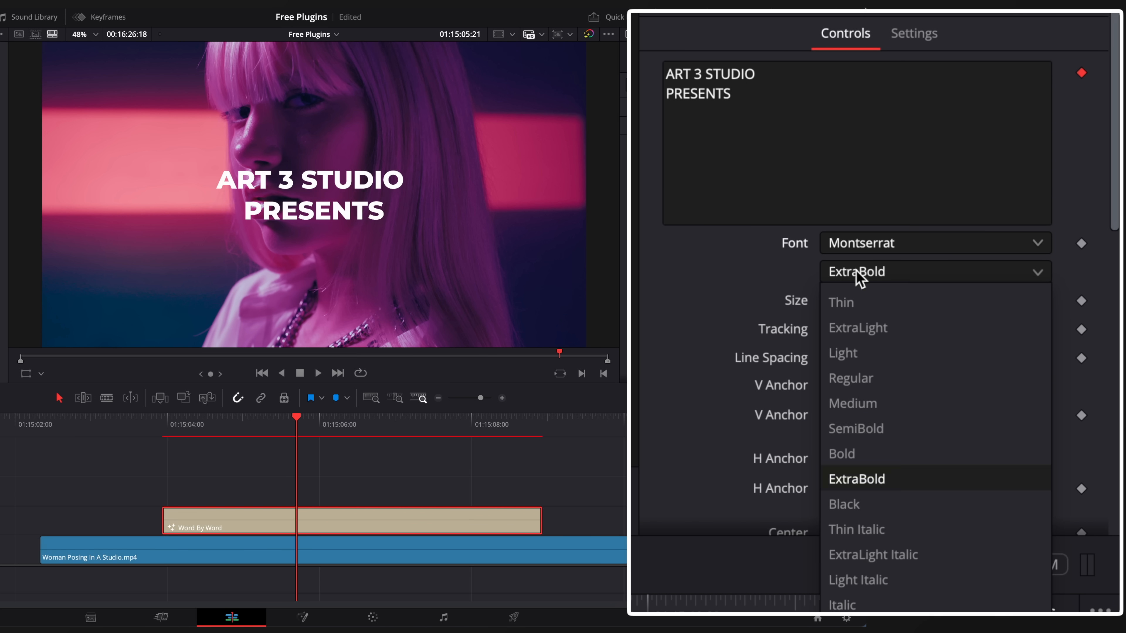
click(844, 505)
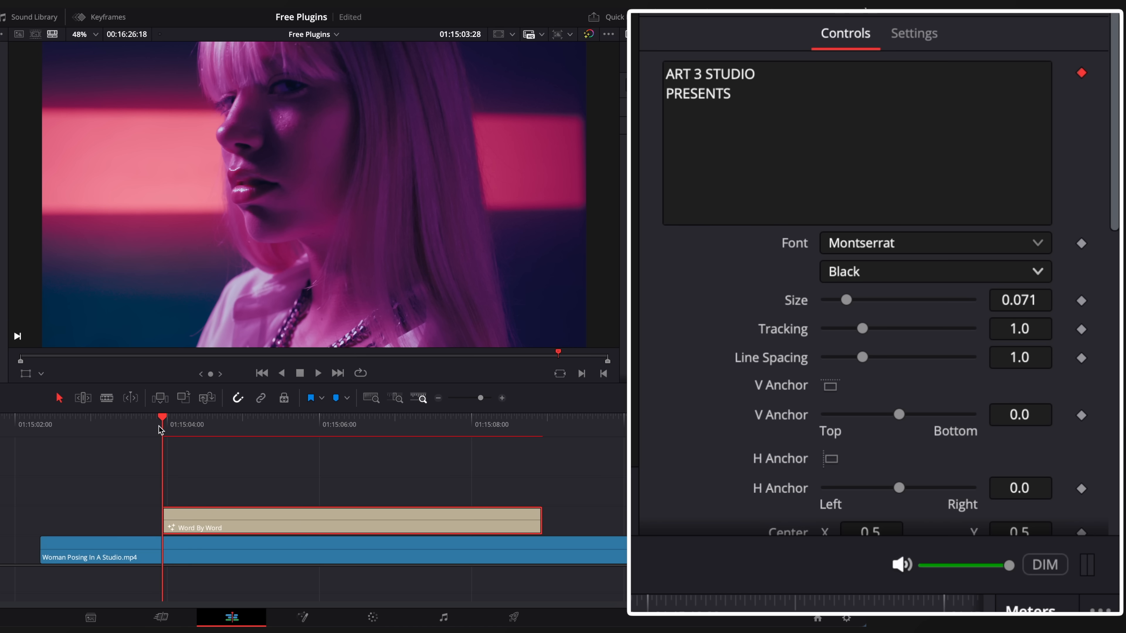
Raise Center Y to 0.47, slow the Delay to 4.8 and preview the word-by-word reveal
click(317, 373)
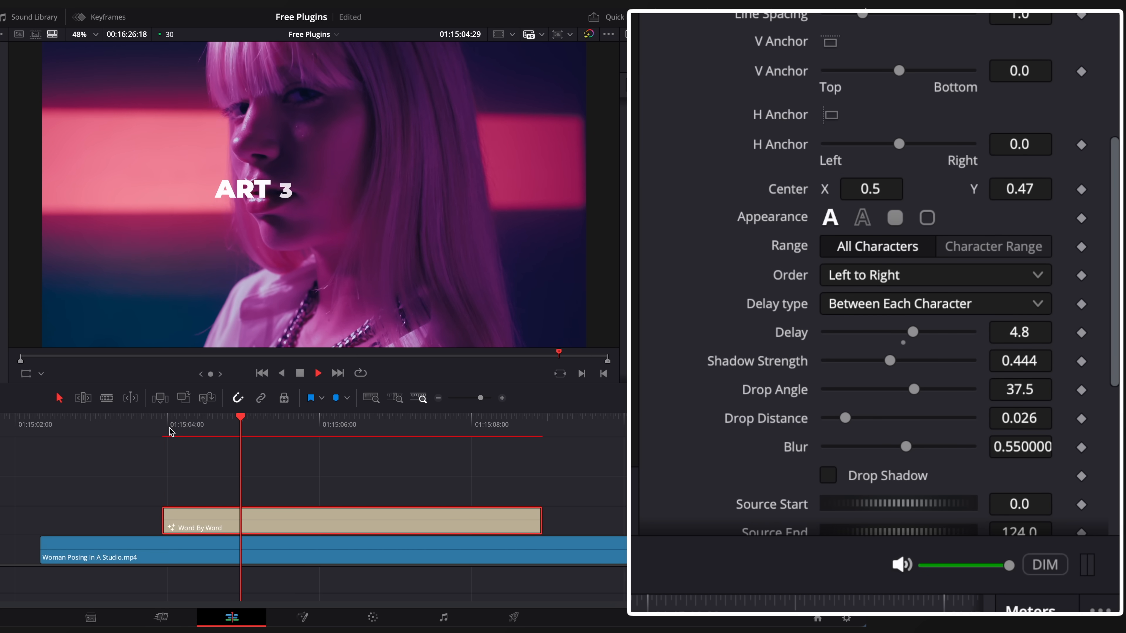
click(395, 423)
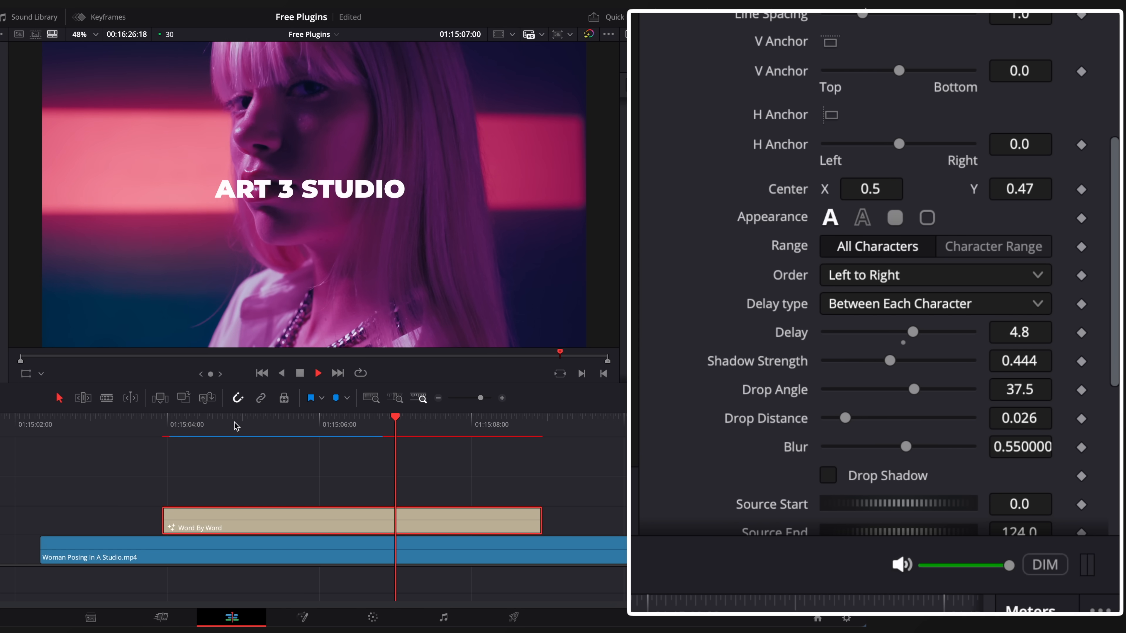
click(826, 474)
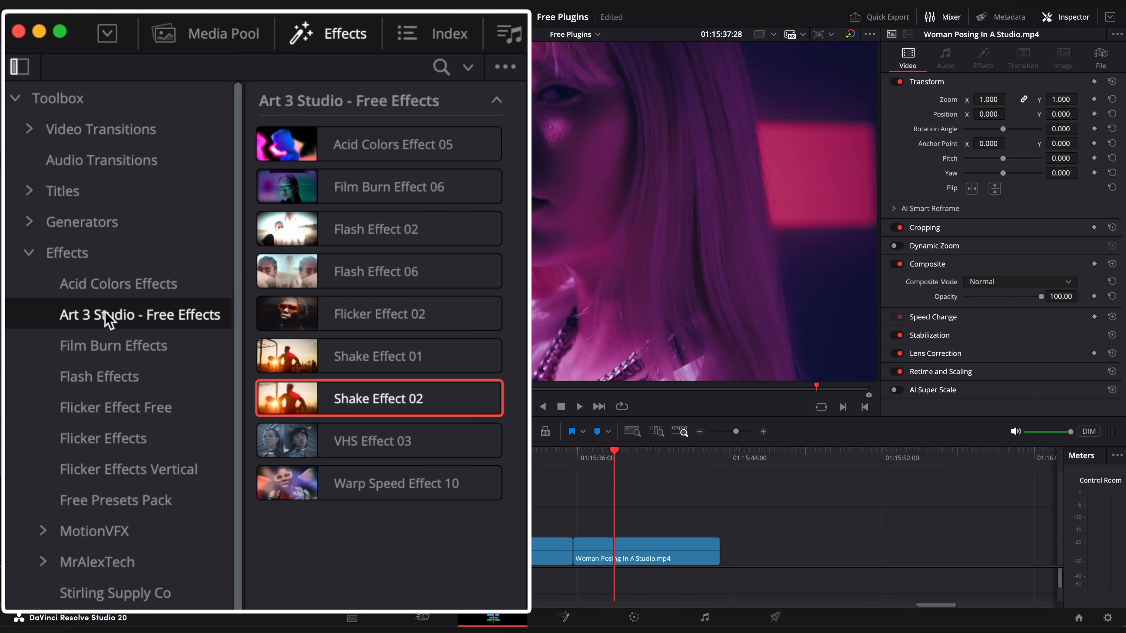
Show the Art 3 Studio - Free Effects category in the Effects library
click(393, 143)
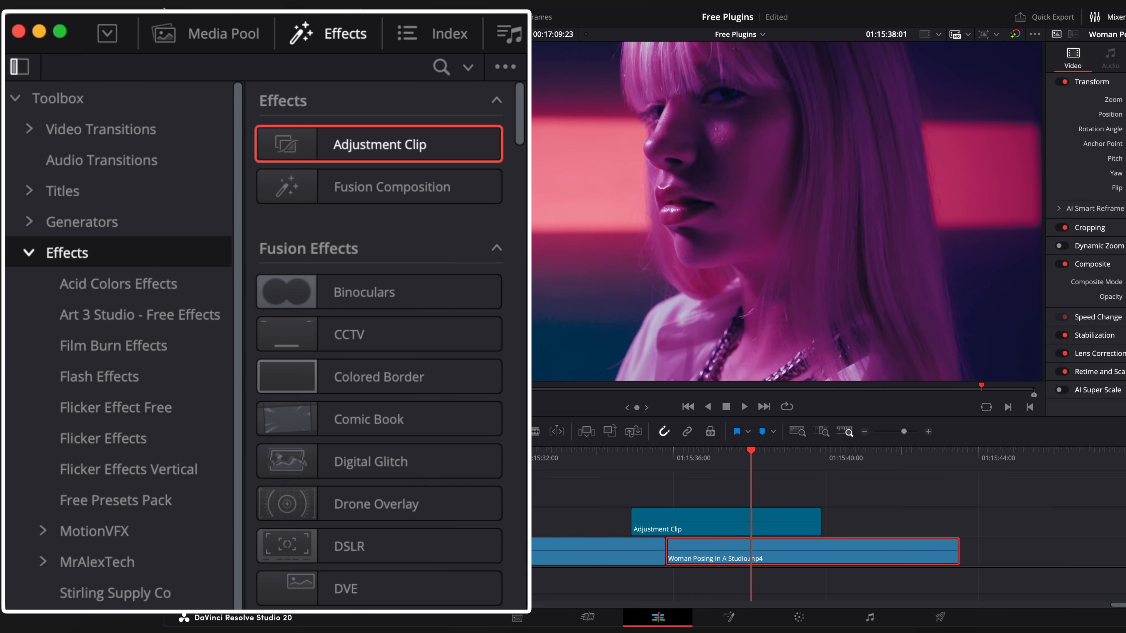
Add an Adjustment Clip on V2 over the cut and apply Warp Speed Effect 10 to it
click(140, 314)
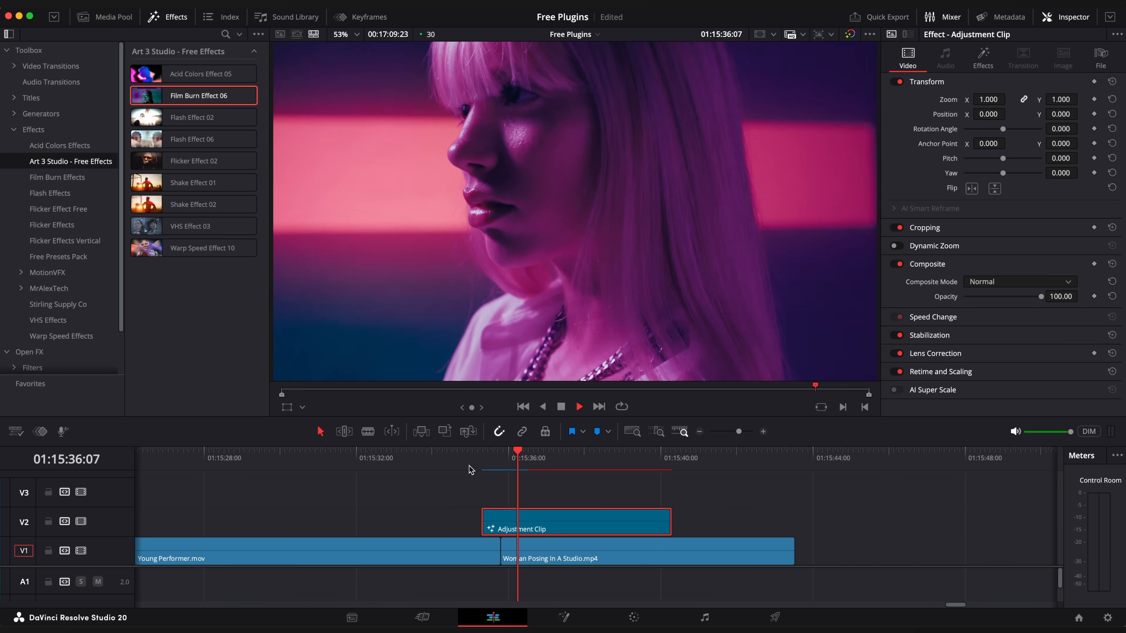
double_click(193, 95)
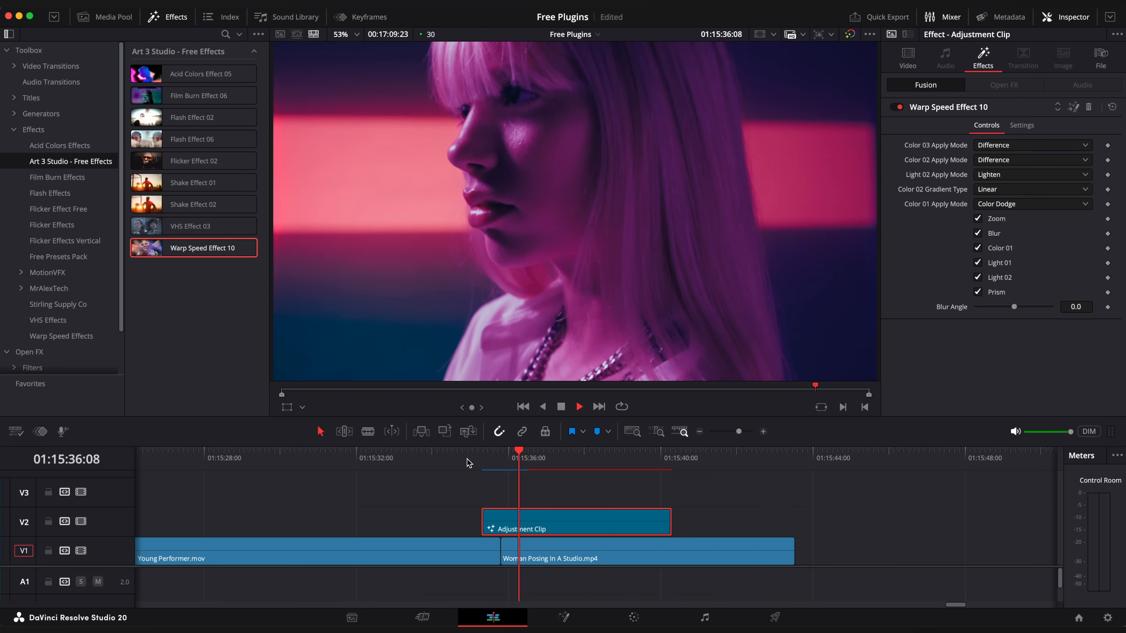
Set Warp Speed's Color 01 Apply Mode to Screen and switch off its Zoom and Blur
click(1033, 144)
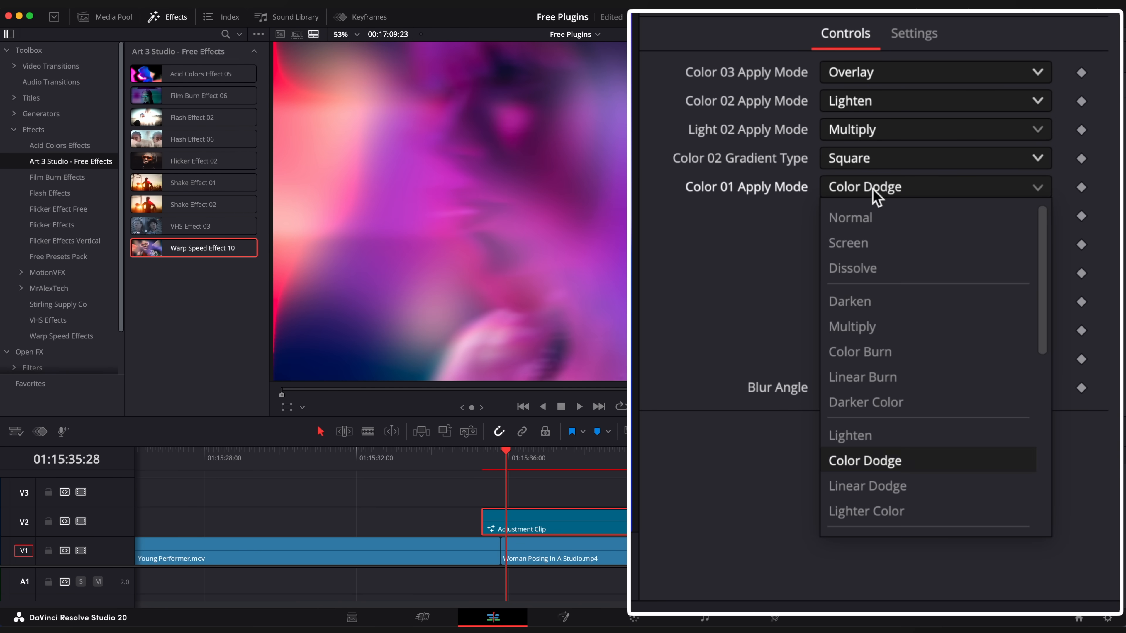
click(847, 242)
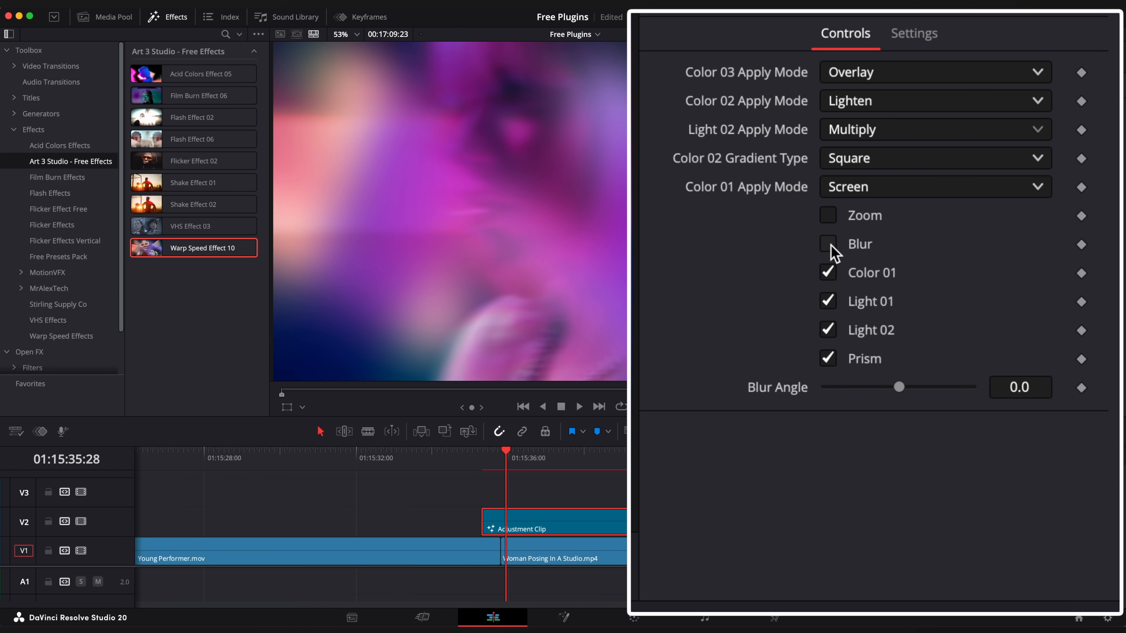
click(828, 243)
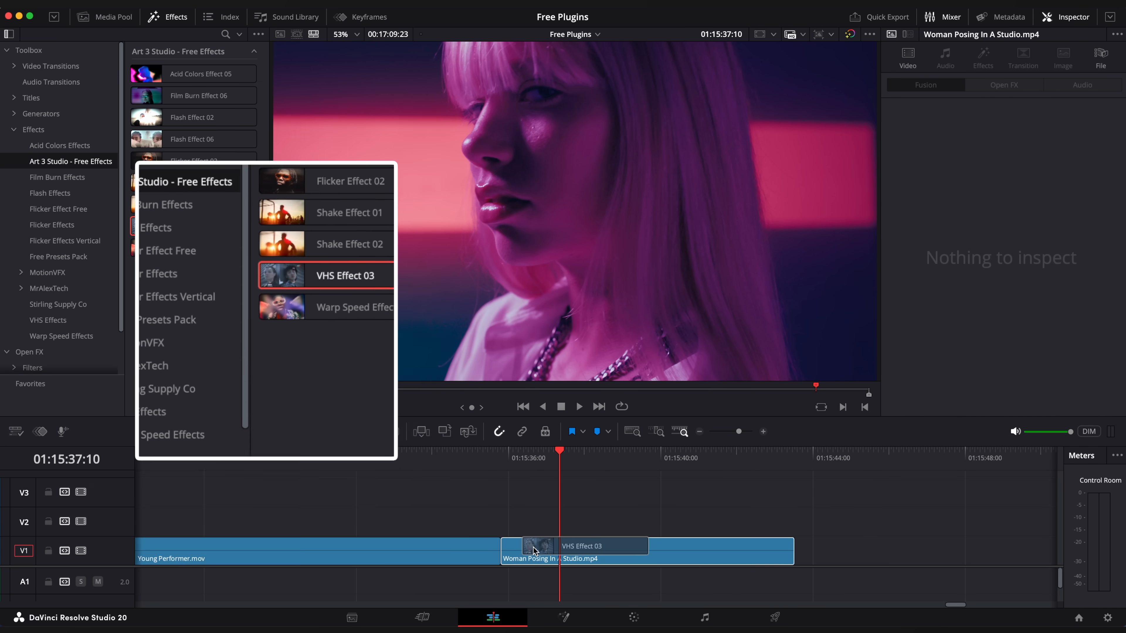
Apply VHS Effect 03 to the Woman Posing In A Studio clip
double_click(346, 275)
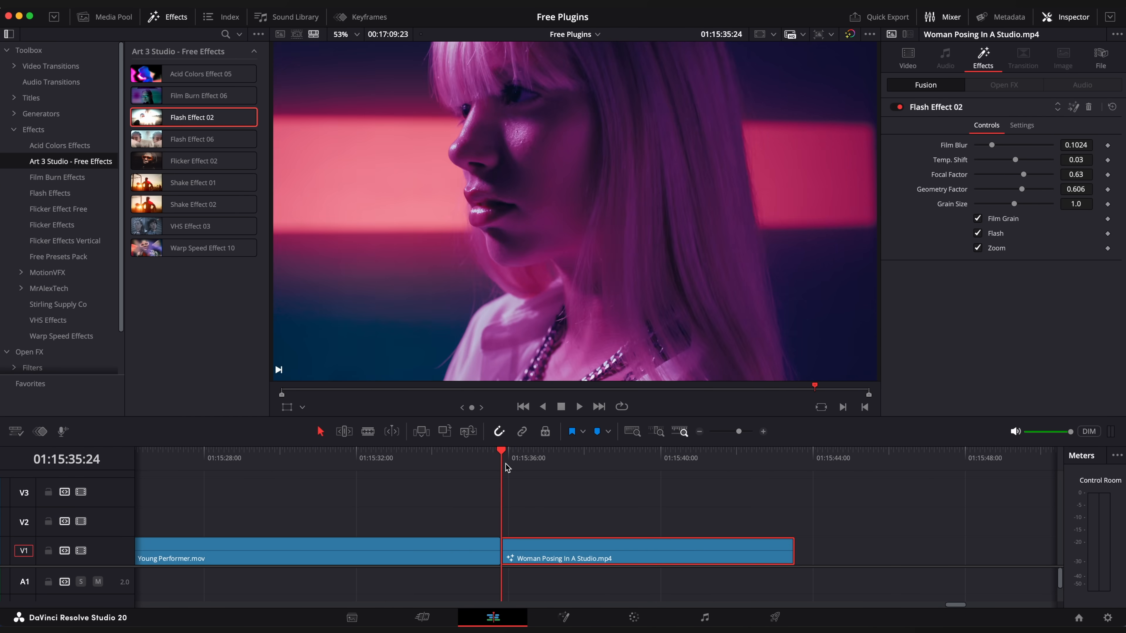
Preview Flash Effect 02 on the Woman Posing In A Studio clip
click(579, 406)
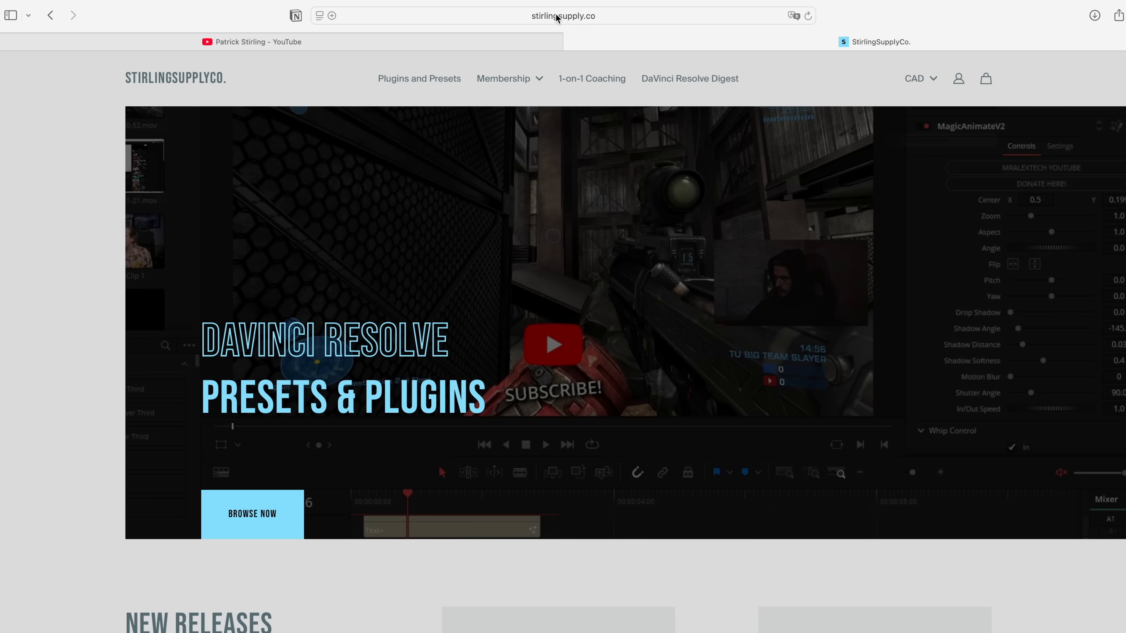
mouse_move(429, 84)
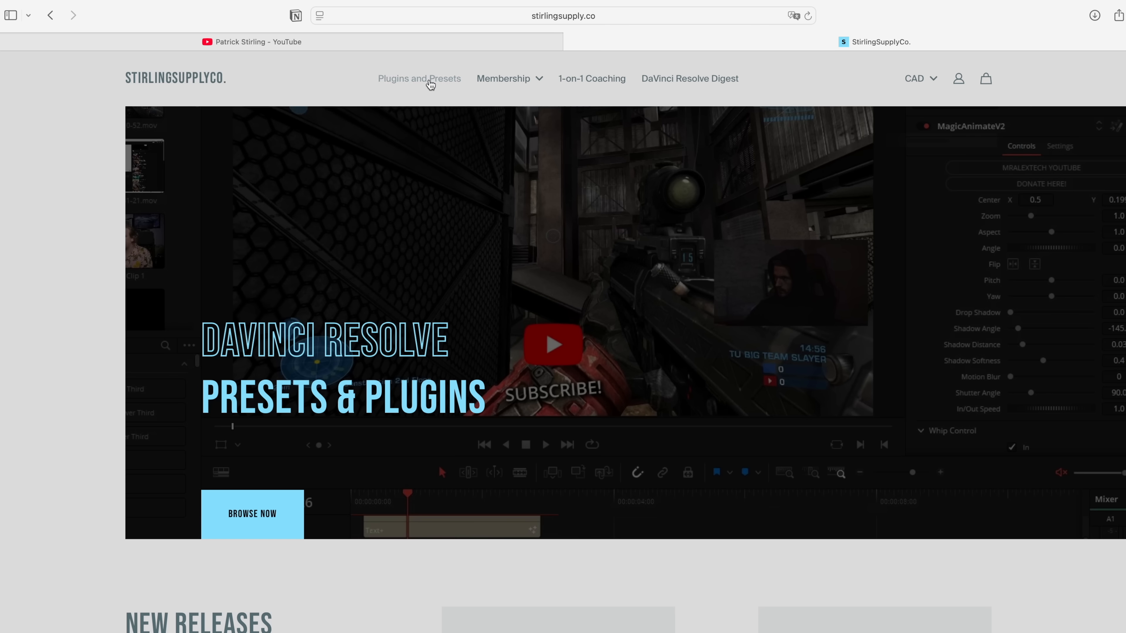
Browse the Plugins and Presets catalogue down to Proto V3 Lite! (V2 Archive)
click(419, 78)
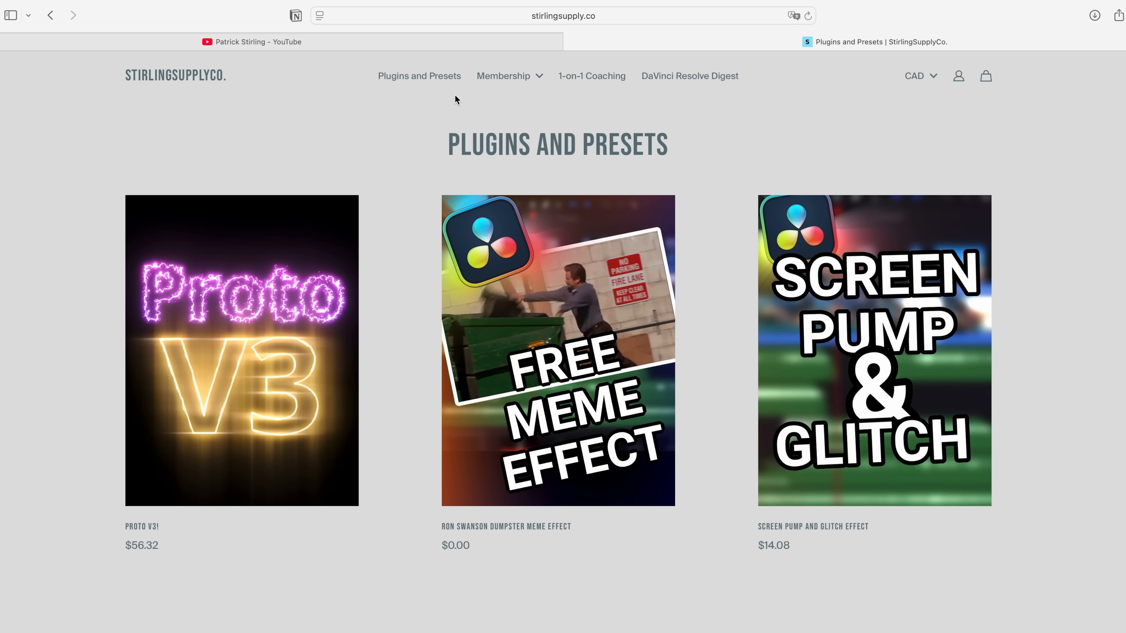
scroll(down, 3)
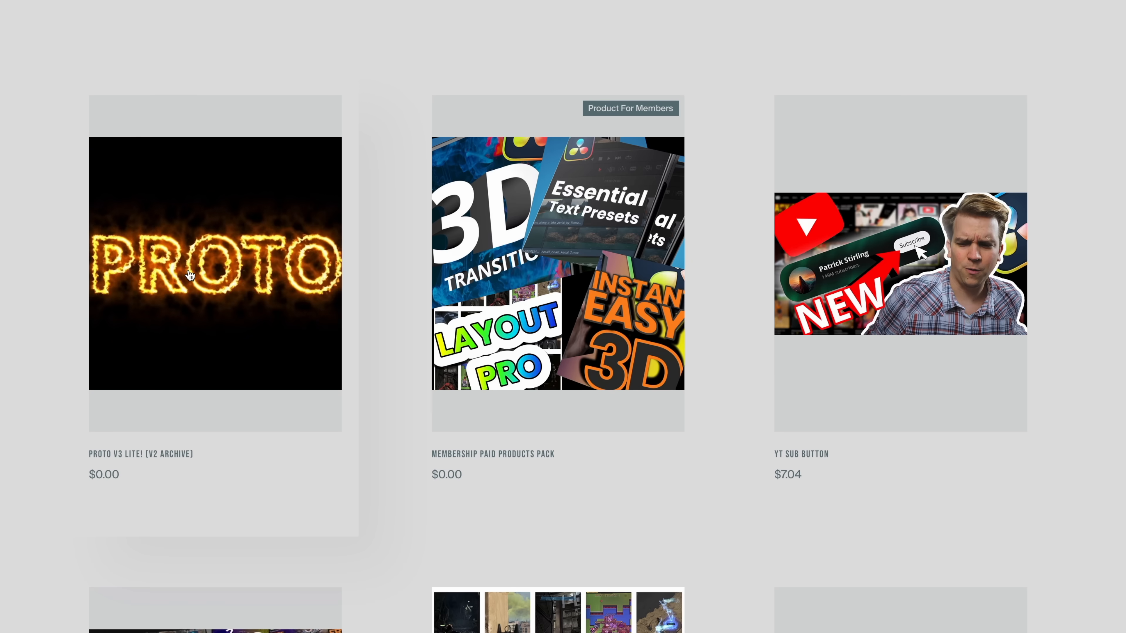
scroll(down, 3)
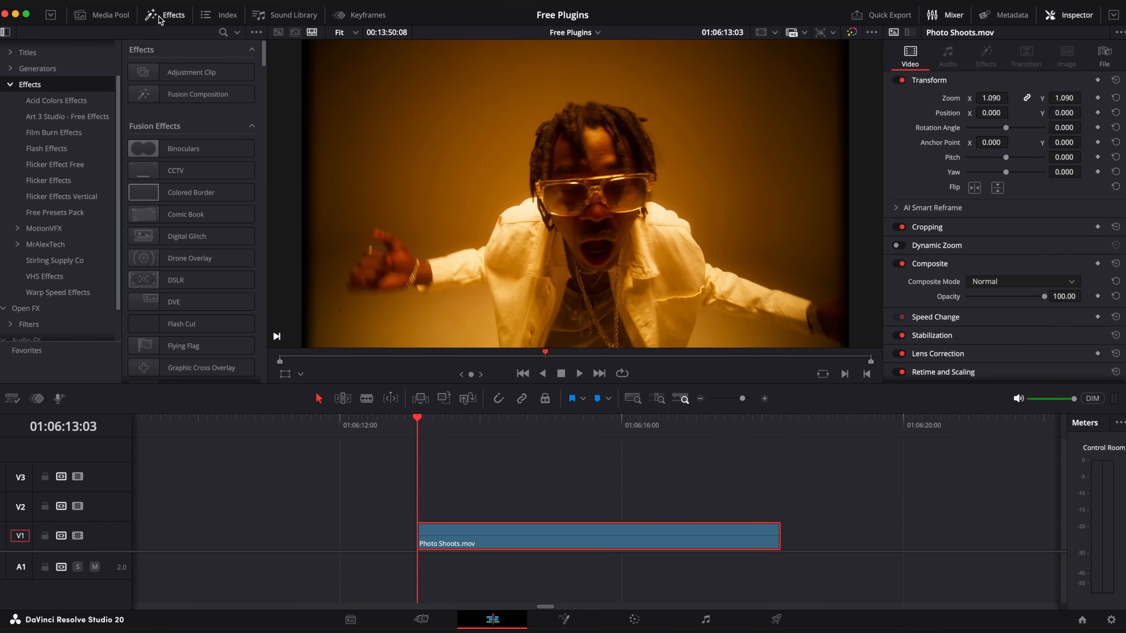
Apply SSC_StabilizeLock to Photo Shoots.mov and Track Forward to stabilise the shot
click(54, 259)
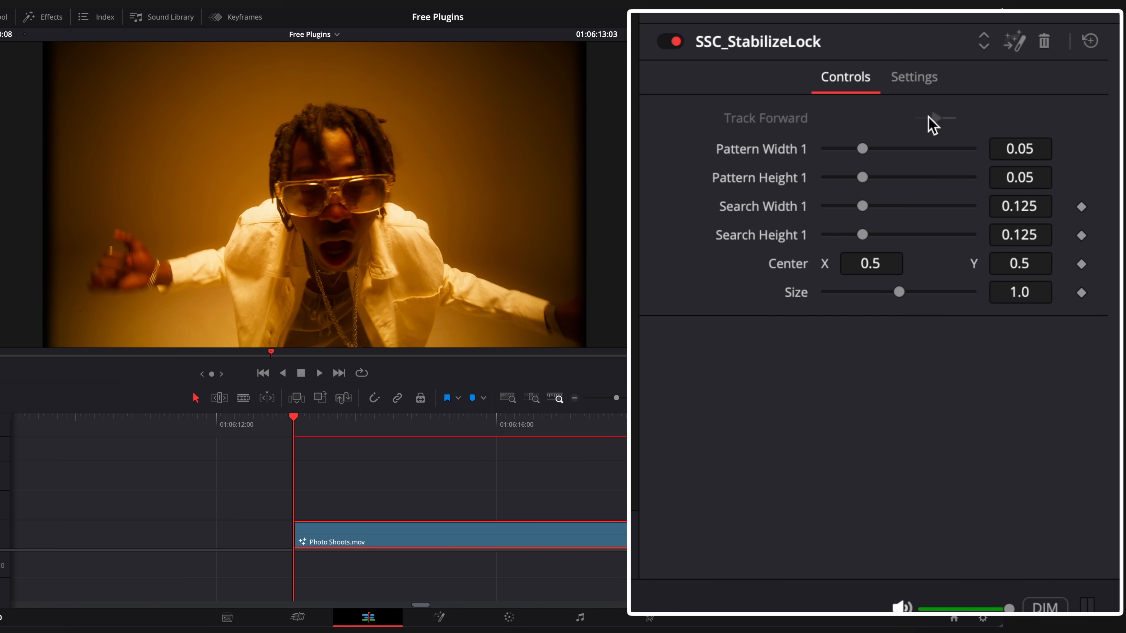
click(935, 118)
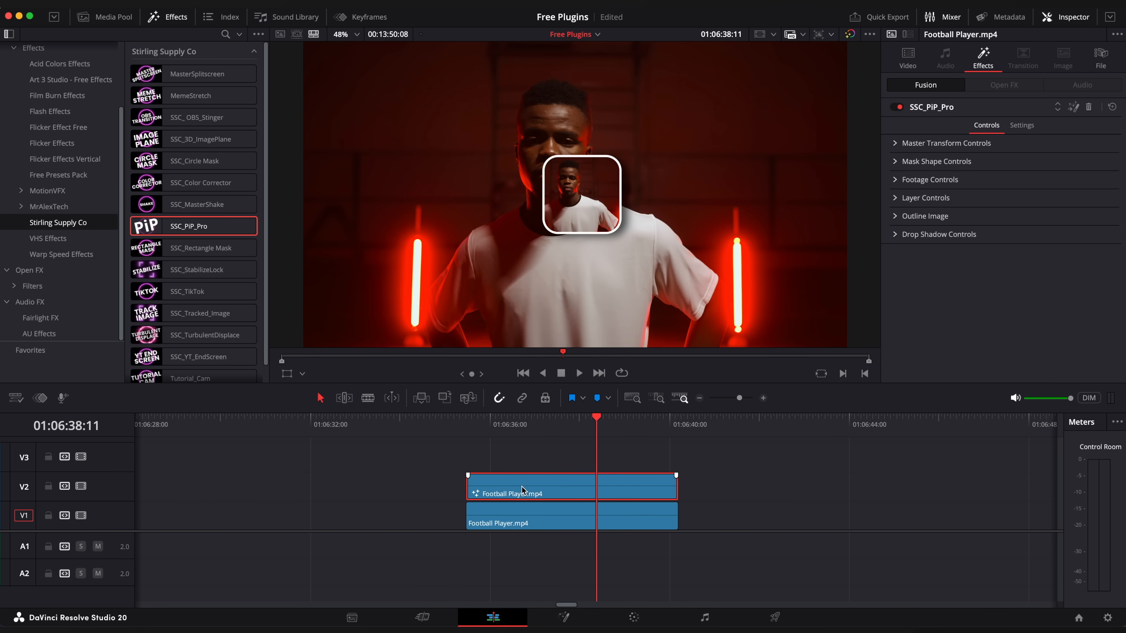
Apply SSC_PiP_Pro to the upper Football Player clip and enlarge the box to Size 0.63 on the right
click(945, 143)
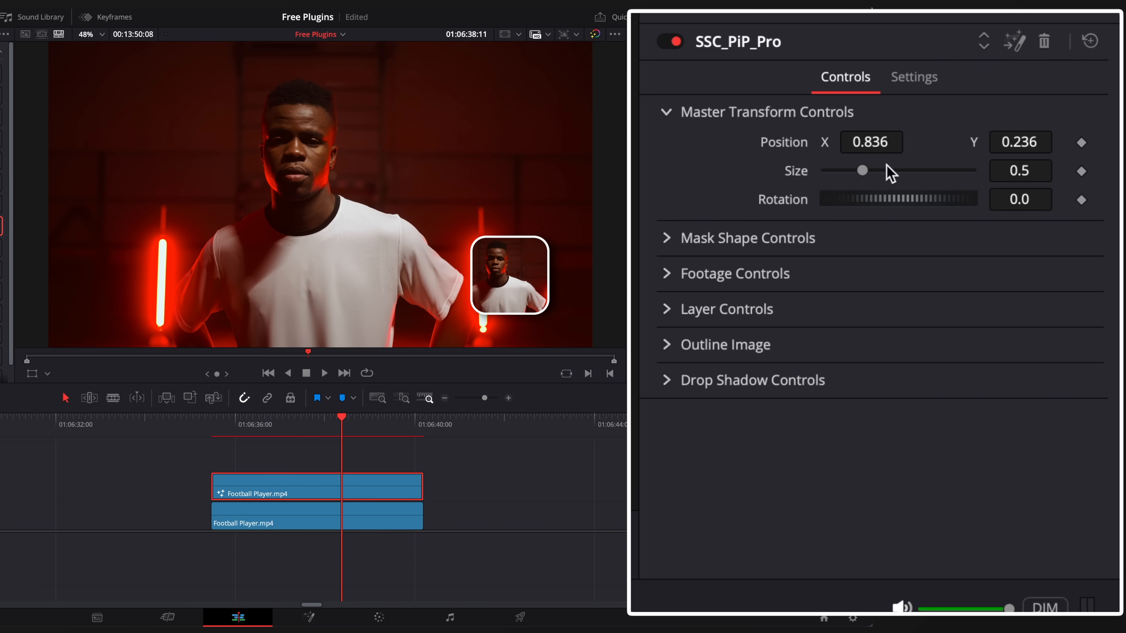
click(666, 237)
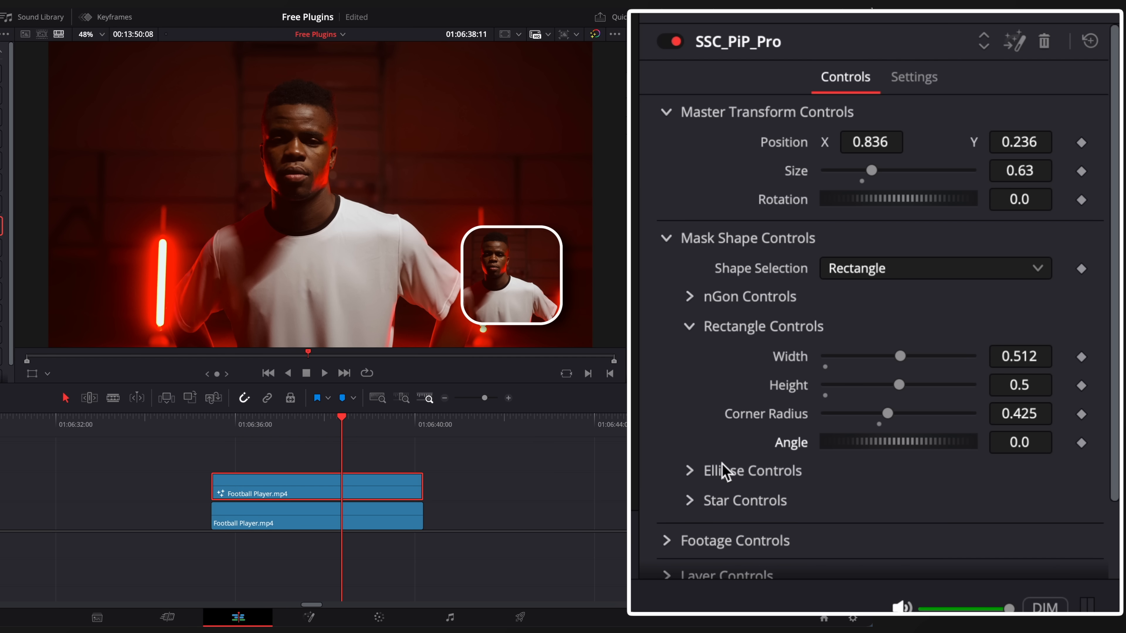
Round the PiP box corners, reframe its footage and enable a white Outline
scroll(down, 3)
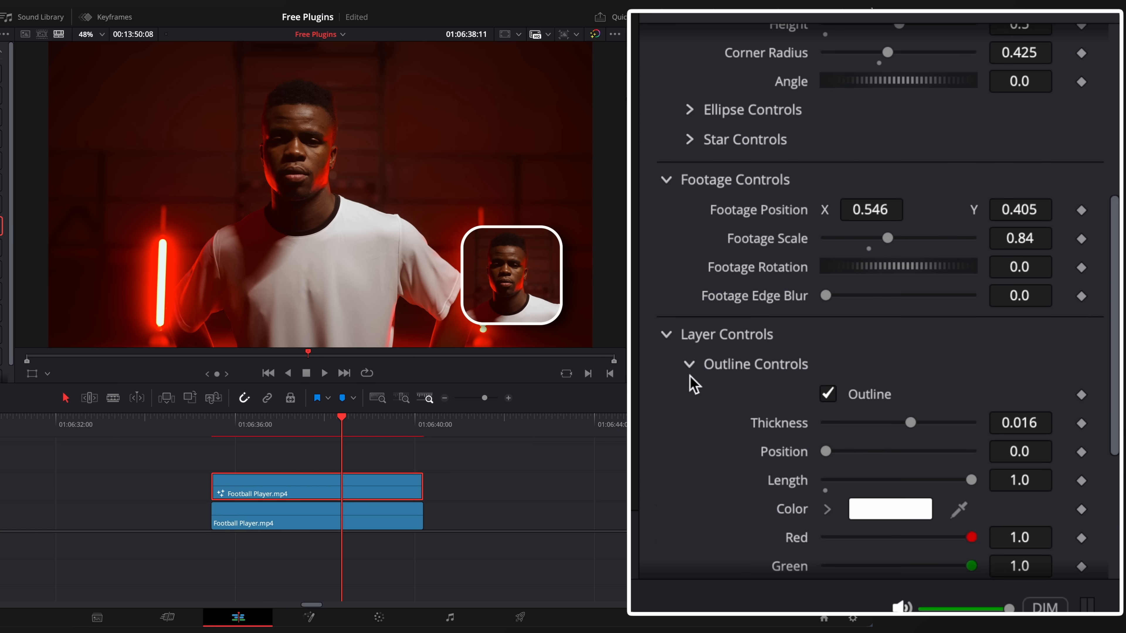
scroll(down, 3)
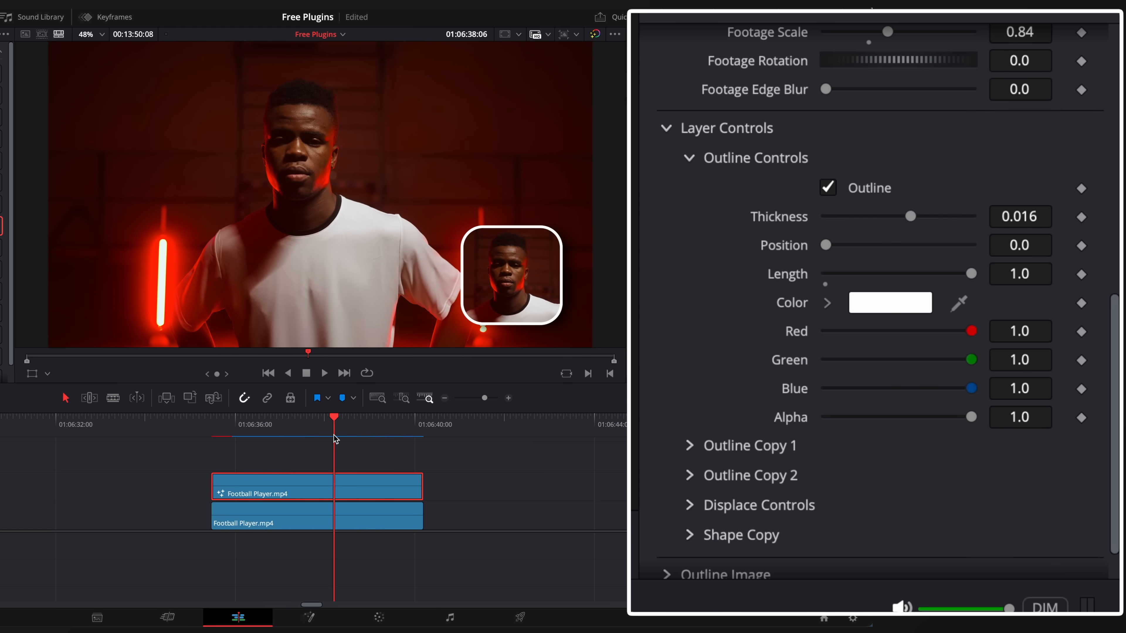
scroll(down, 3)
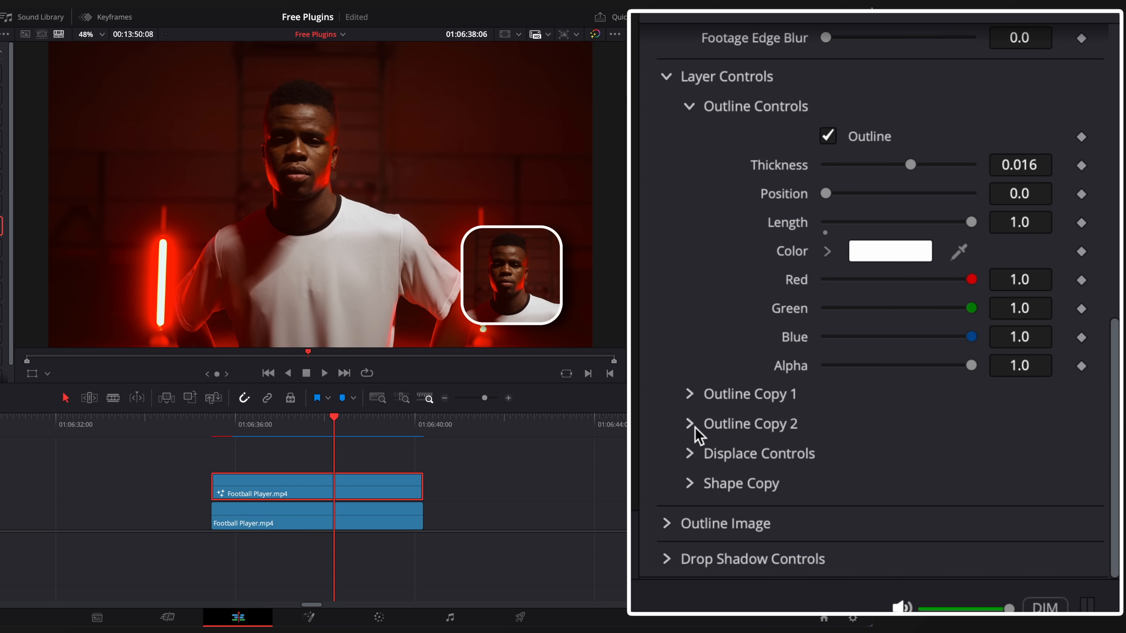
click(688, 424)
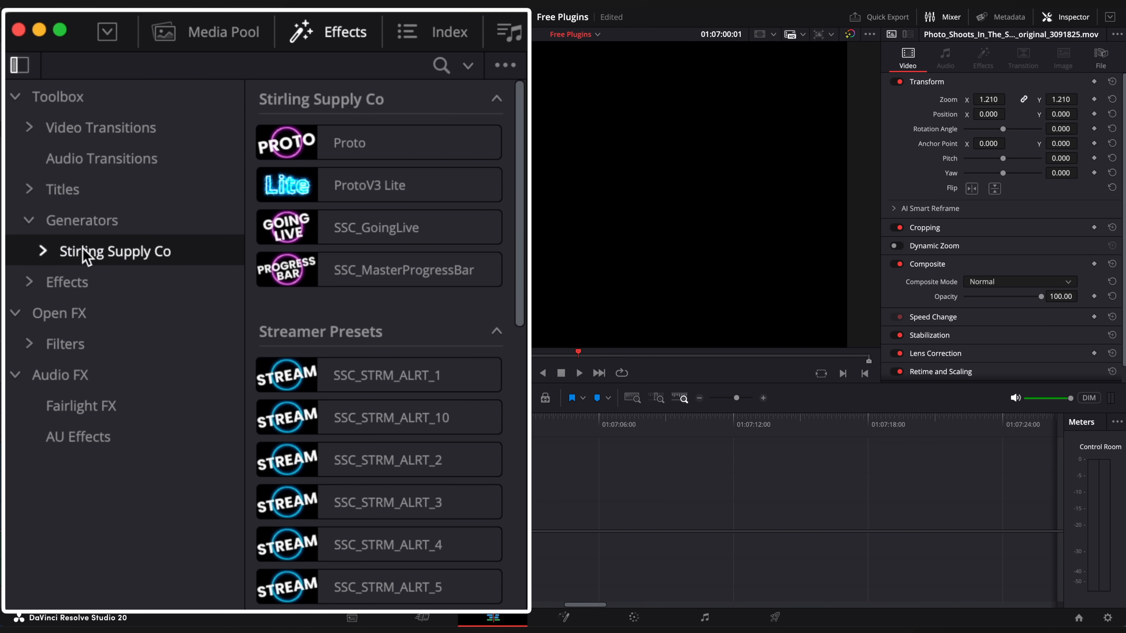
Switch the ProtoV3 Lite title from the Stirling Supply generators to the Wanda preset
click(377, 184)
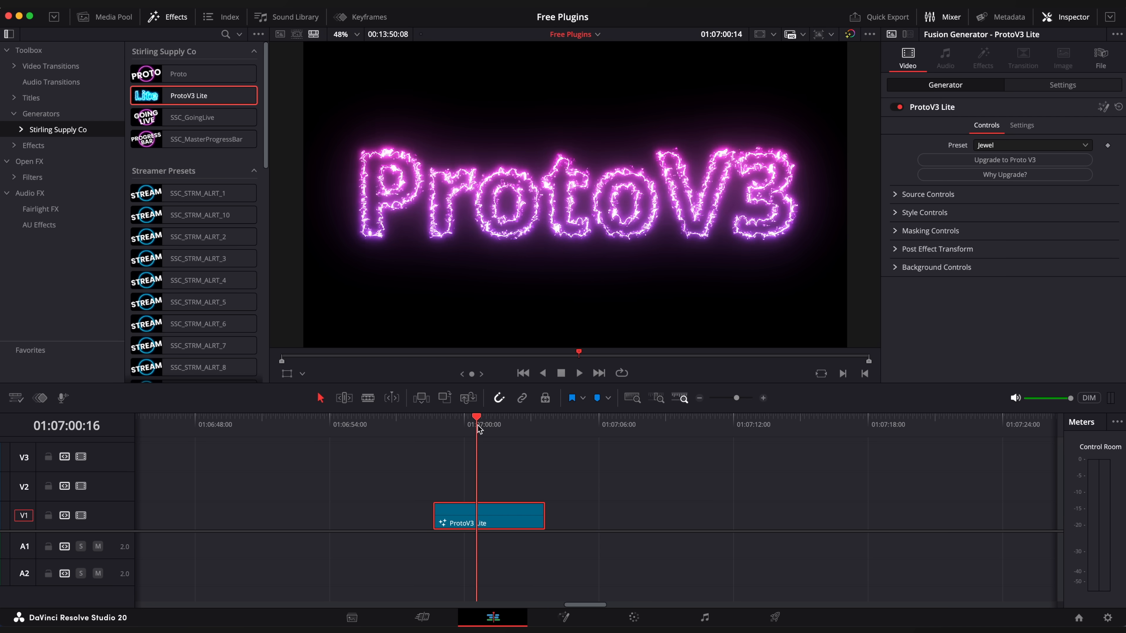
click(1031, 144)
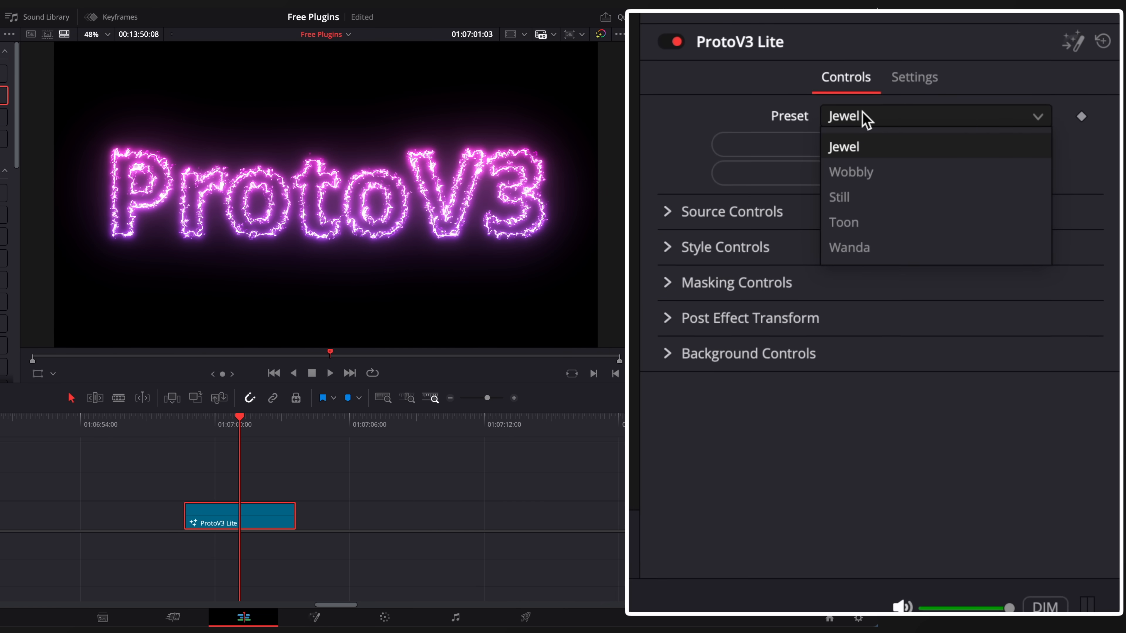
click(848, 247)
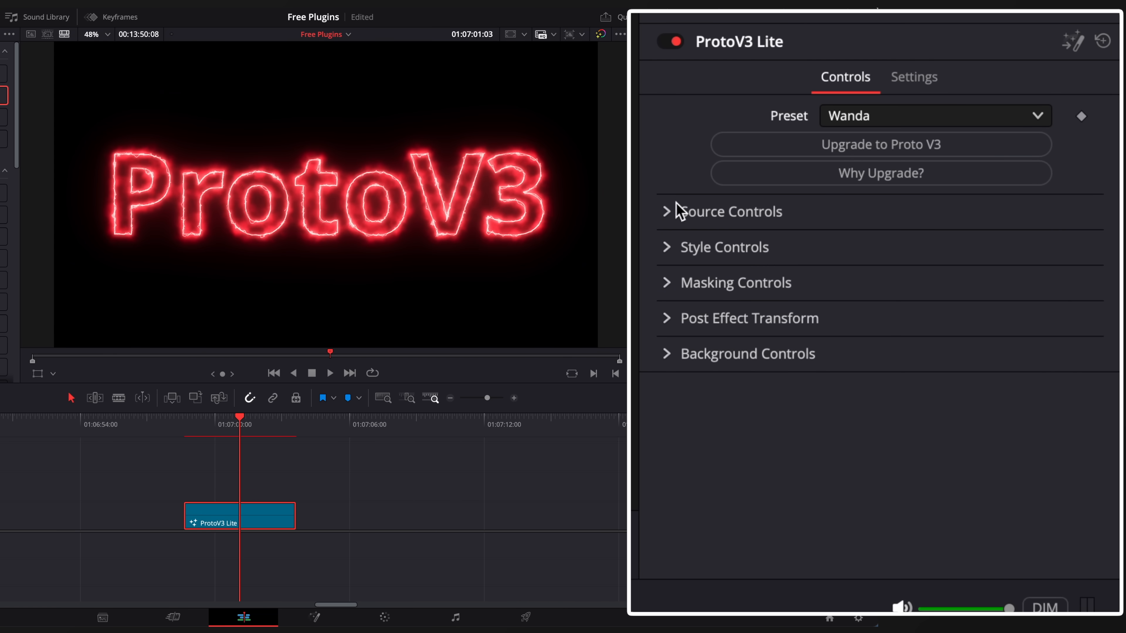
Set the title text to ART 3 and give it a cyan-to-purple gradient colour
click(668, 211)
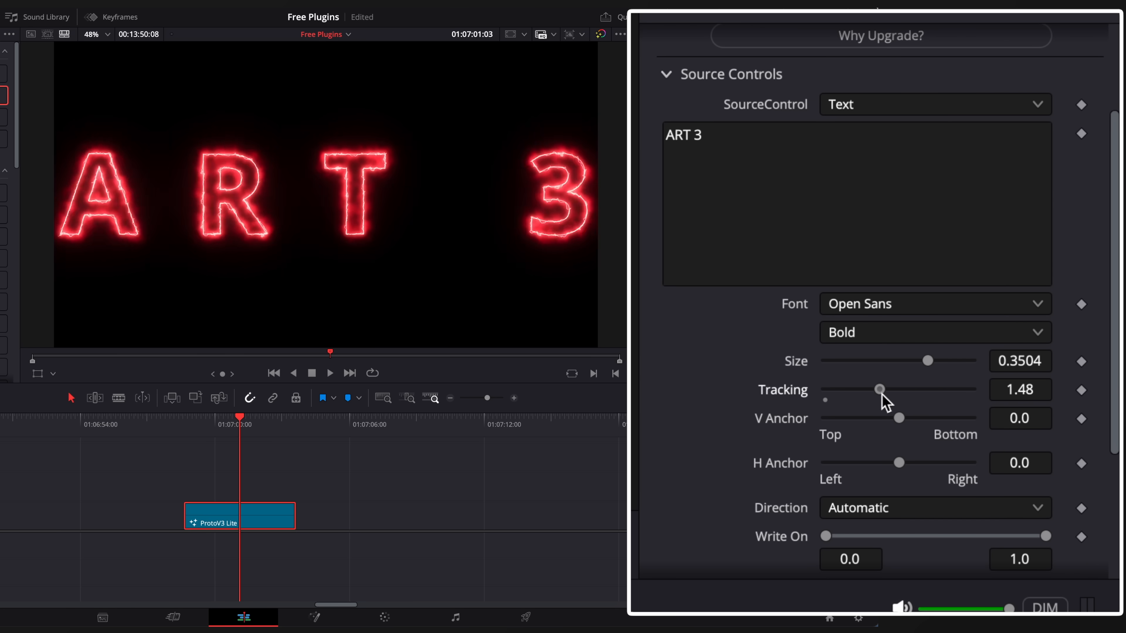
scroll(down, 3)
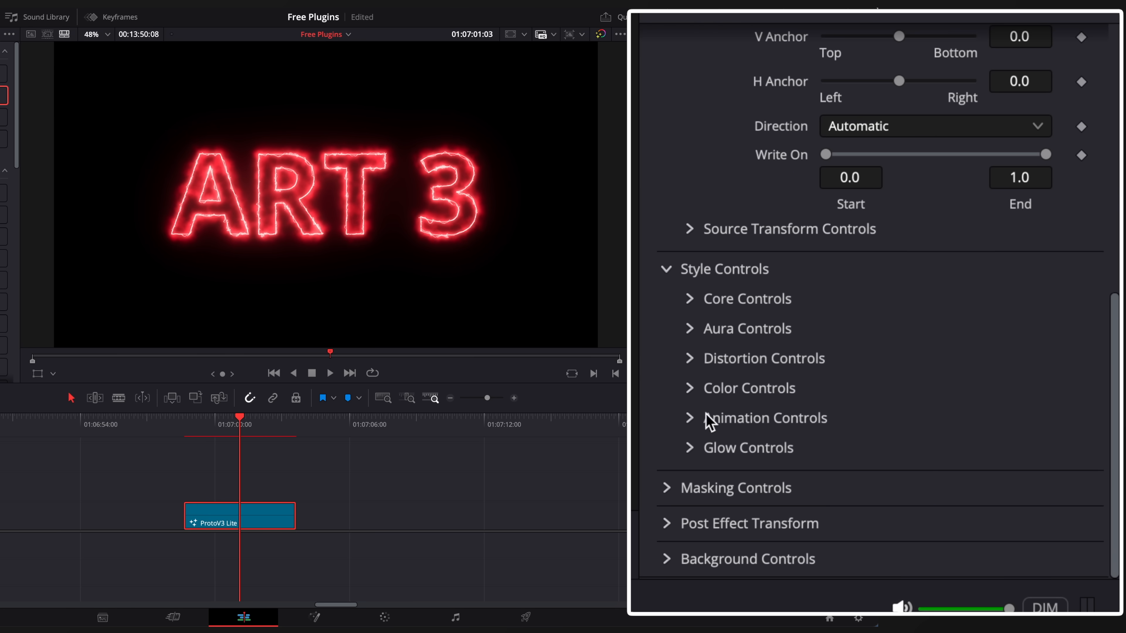
click(746, 299)
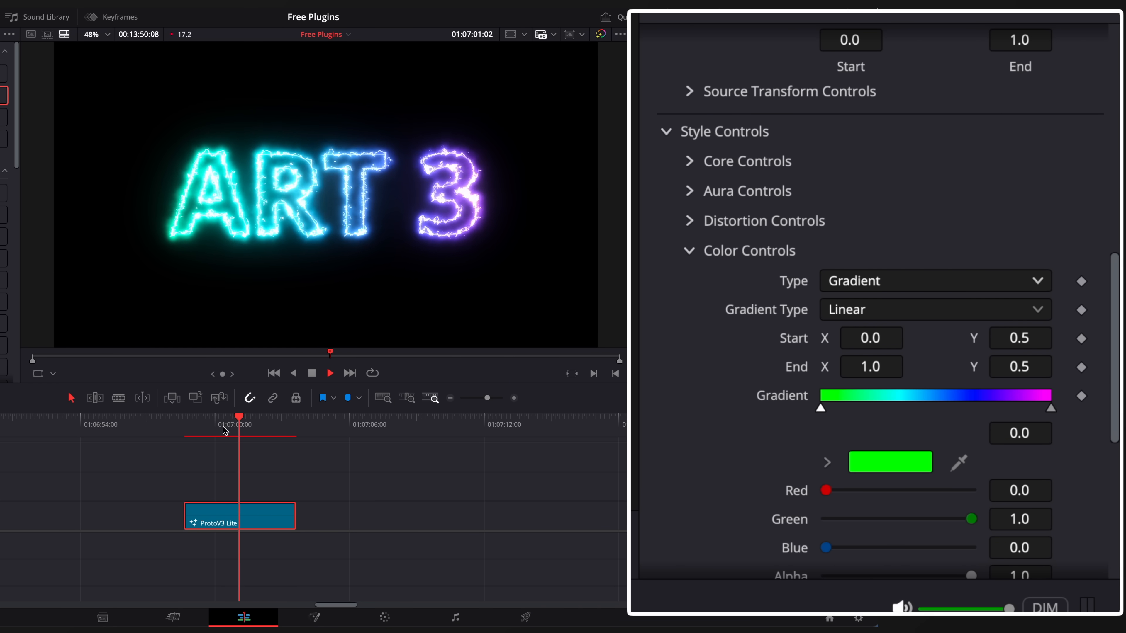
scroll(down, 3)
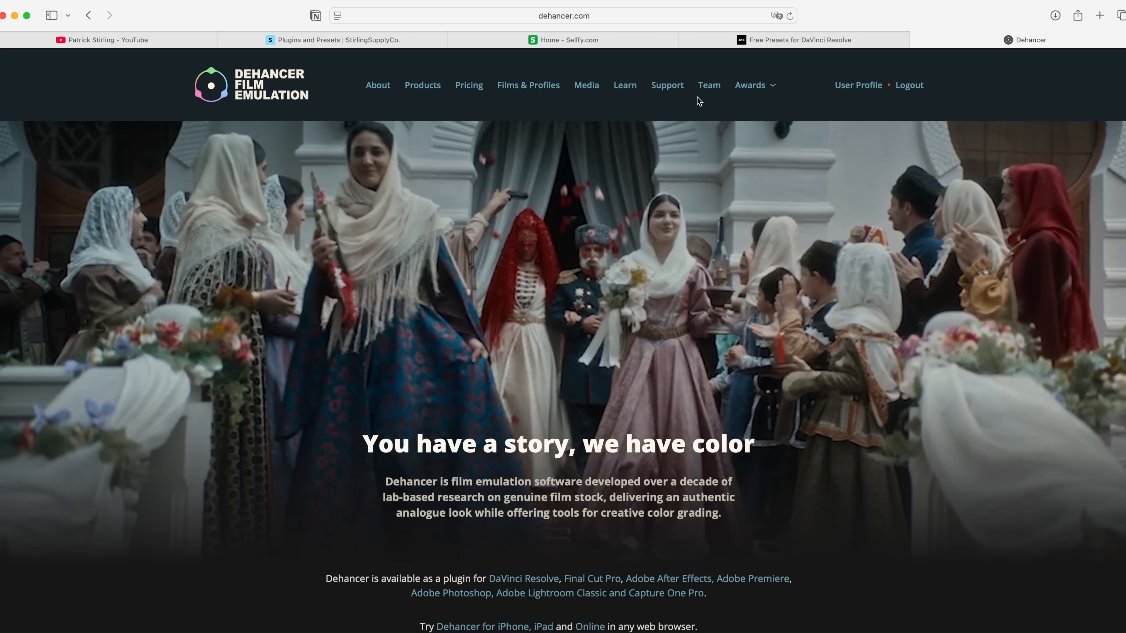
Browse the Dehancer products page down to the Dehancer Pro plugin for DaVinci Resolve
click(422, 84)
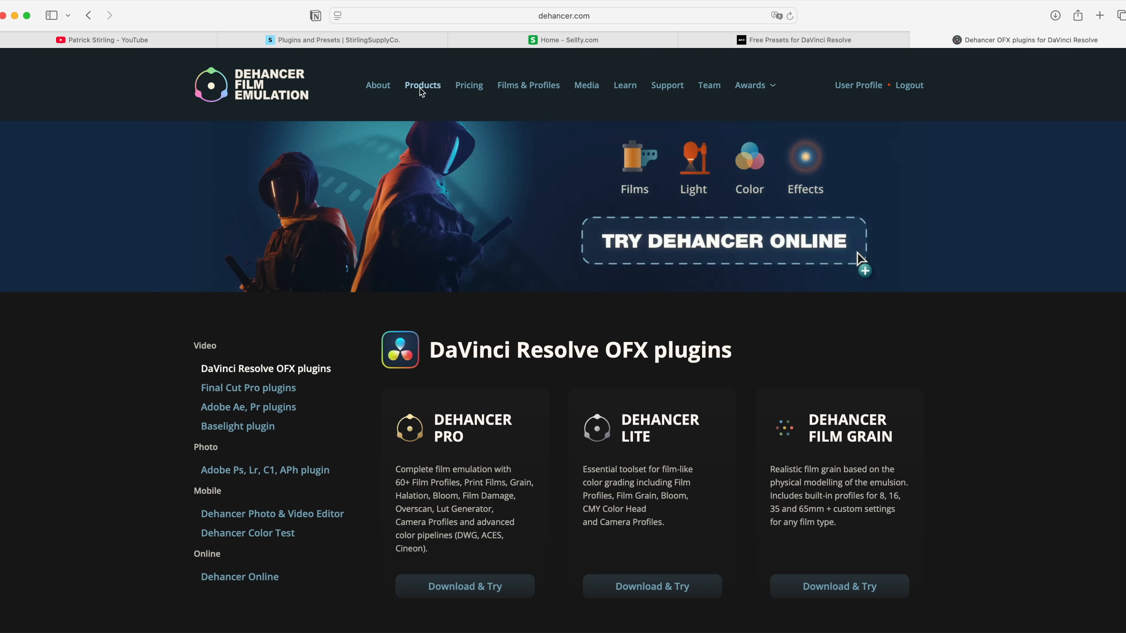
scroll(down, 3)
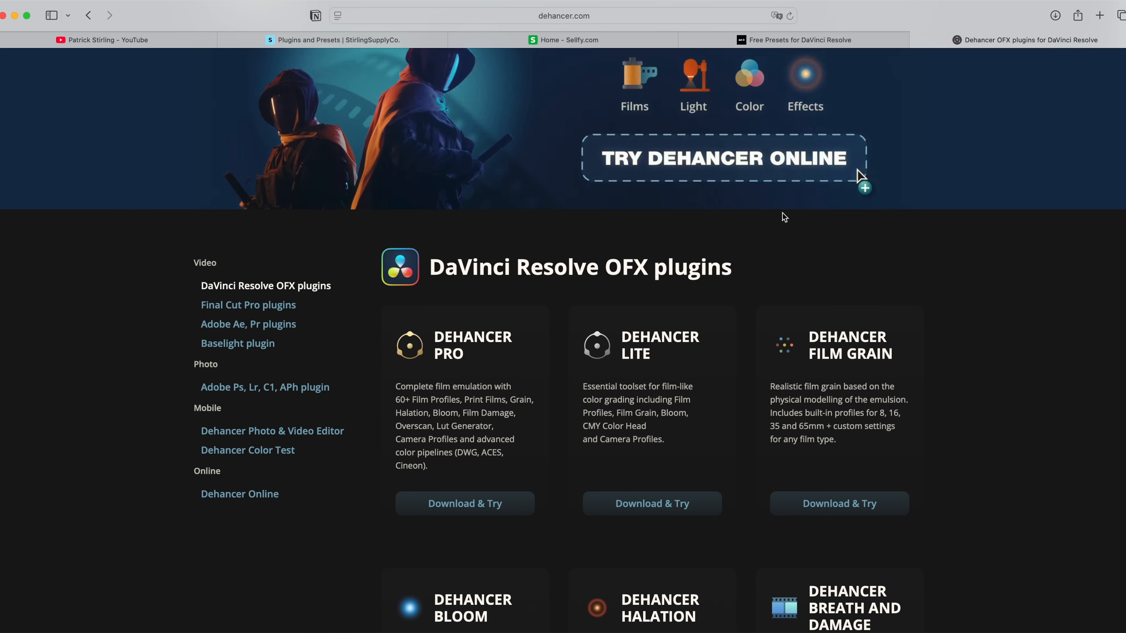
scroll(down, 3)
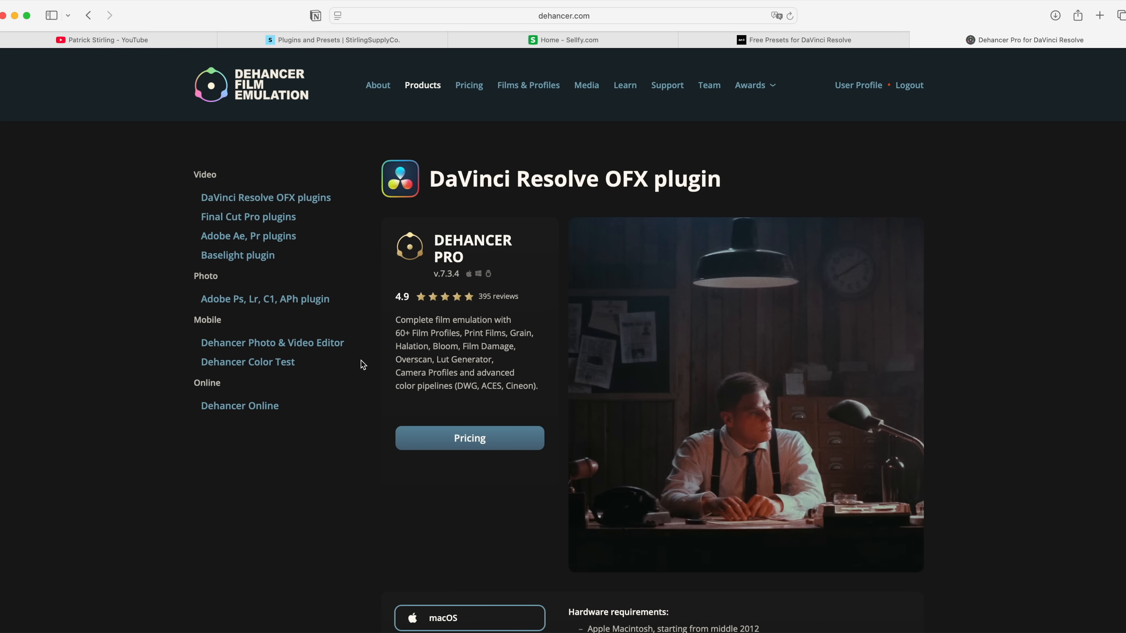
Bring up the channel's Film Look review video on YouTube
click(108, 39)
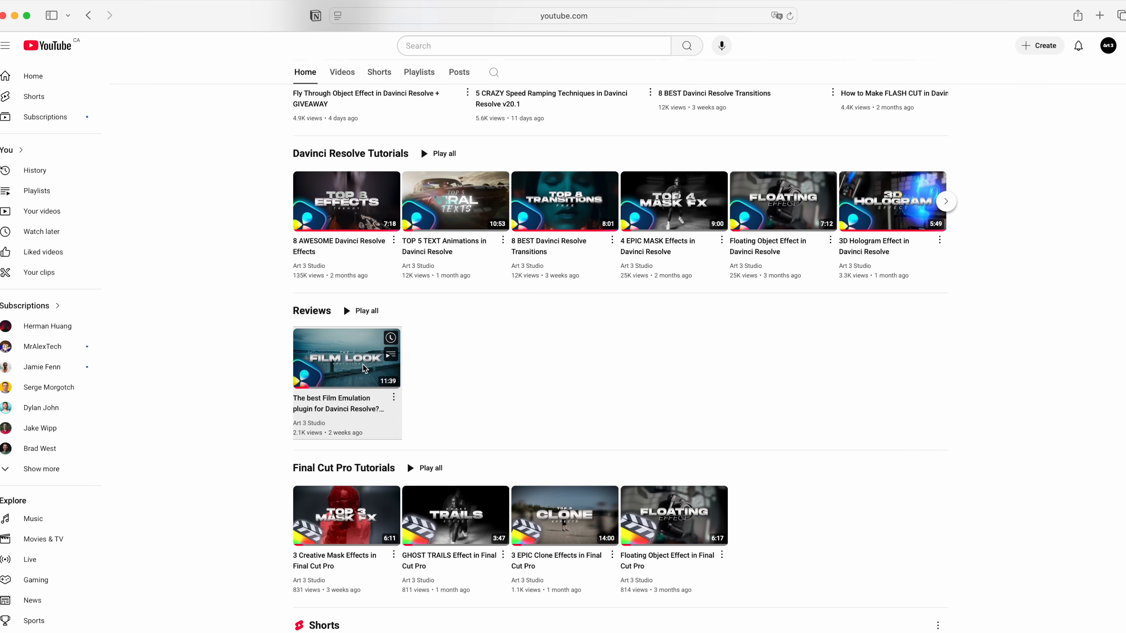
click(346, 357)
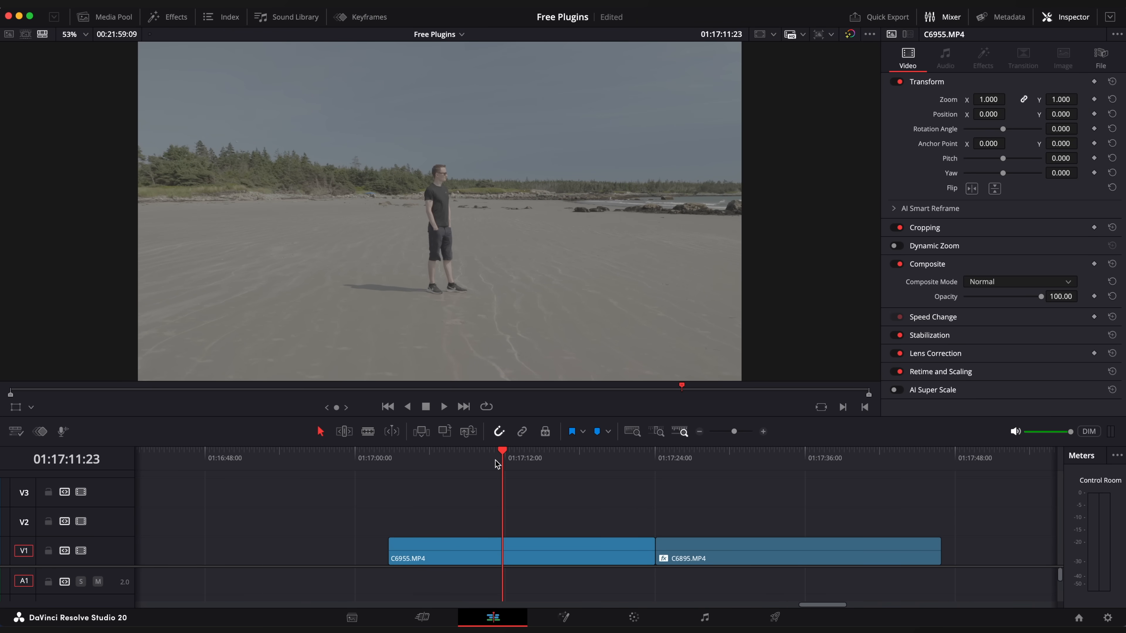
Apply the Dehancer Pro Open FX film emulation to the beach clip
click(167, 16)
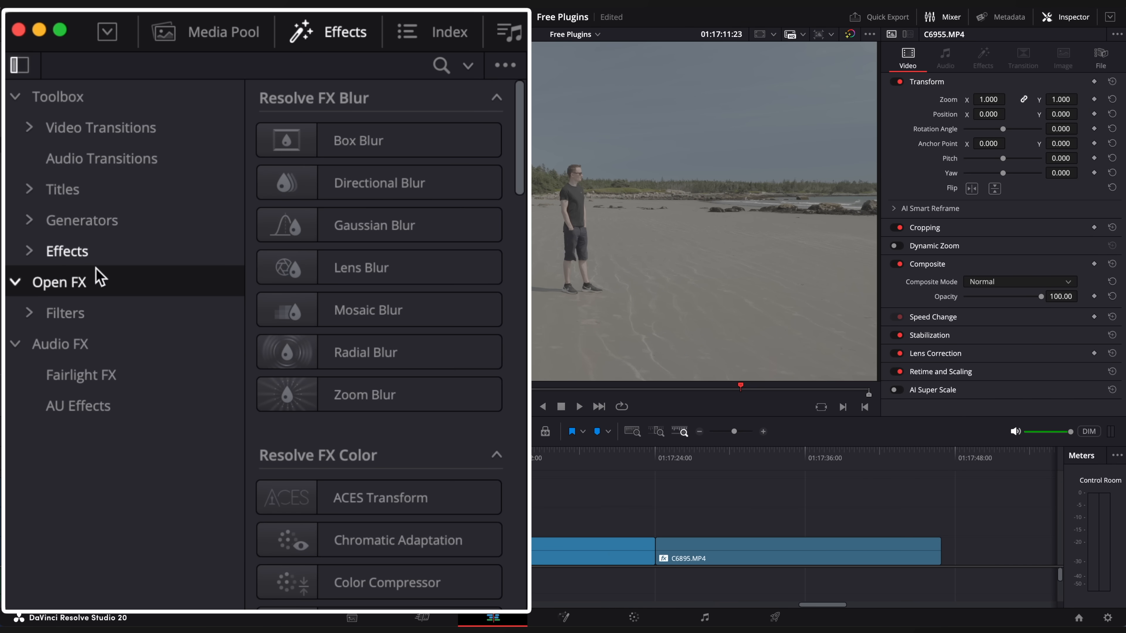
scroll(down, 3)
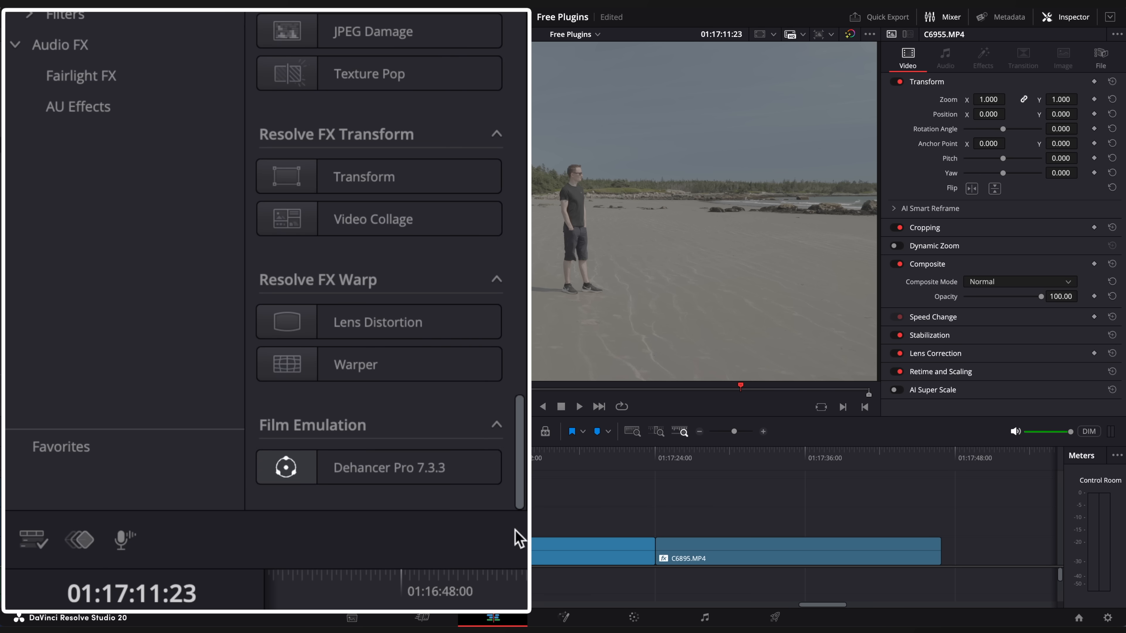
double_click(379, 467)
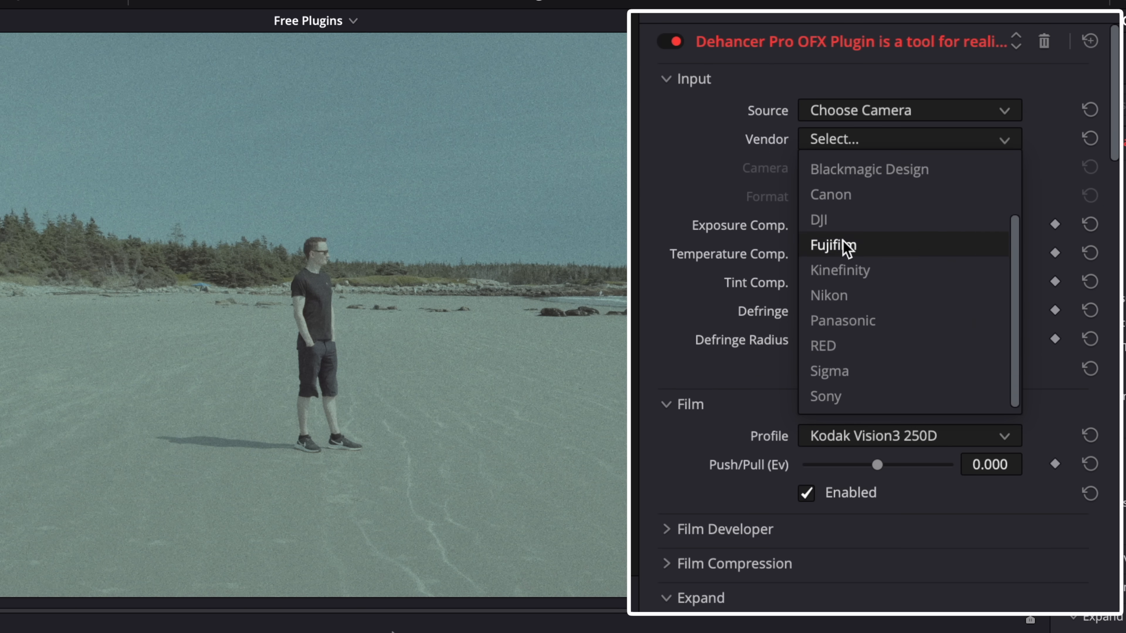
Set the source to Sony Cinema Line FX30 S-Log3 with Kodak Ektar 100 film, pulled slightly darker
click(824, 396)
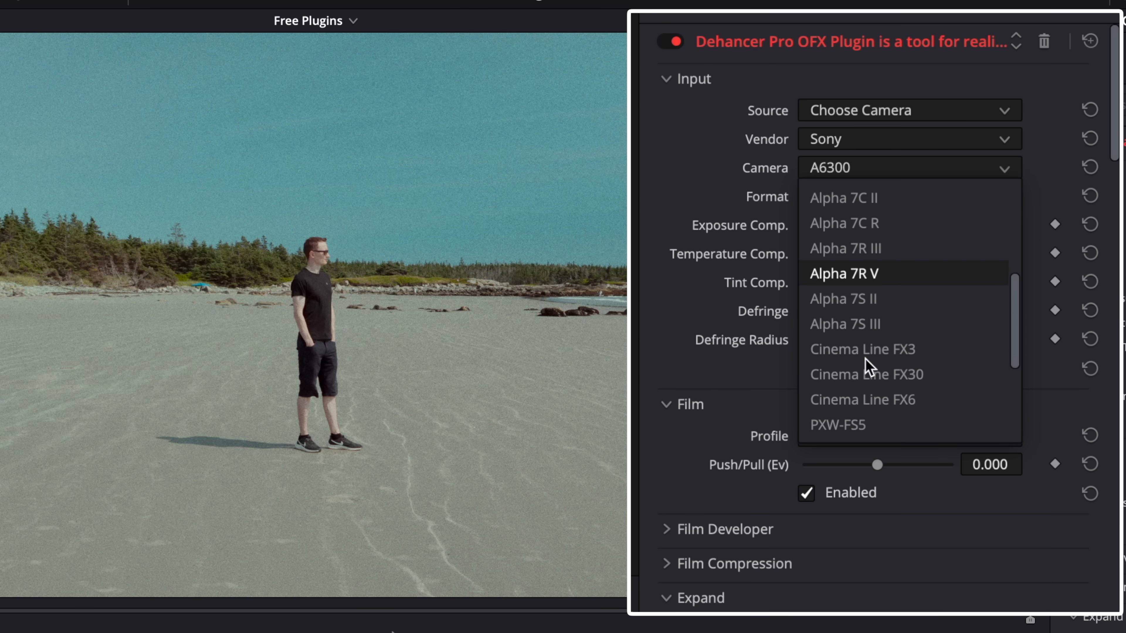
click(863, 374)
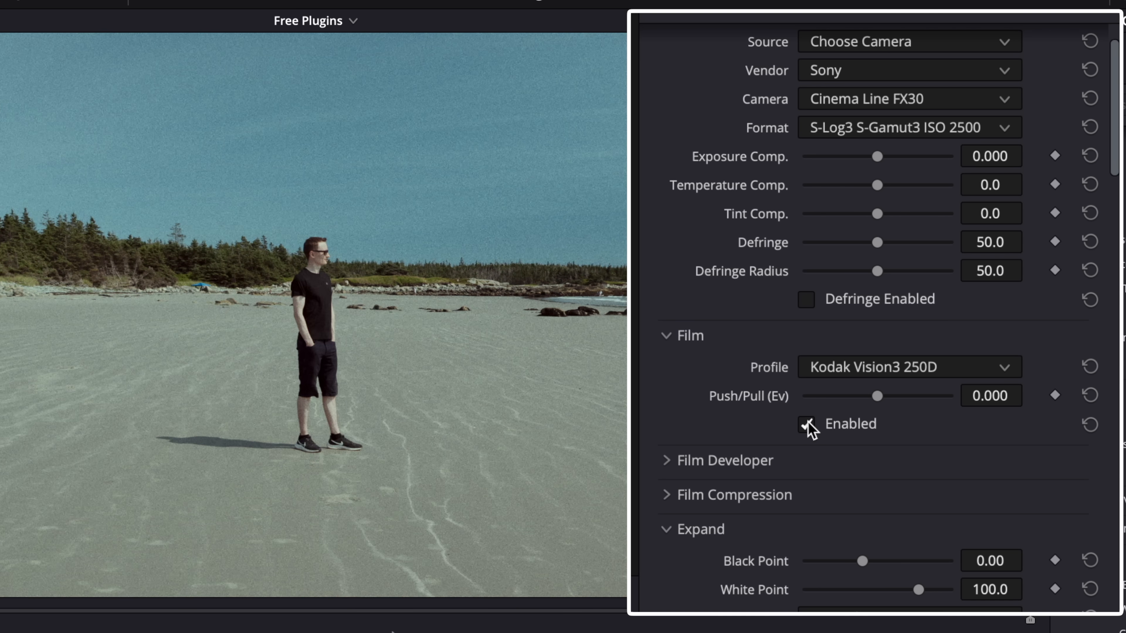
click(805, 423)
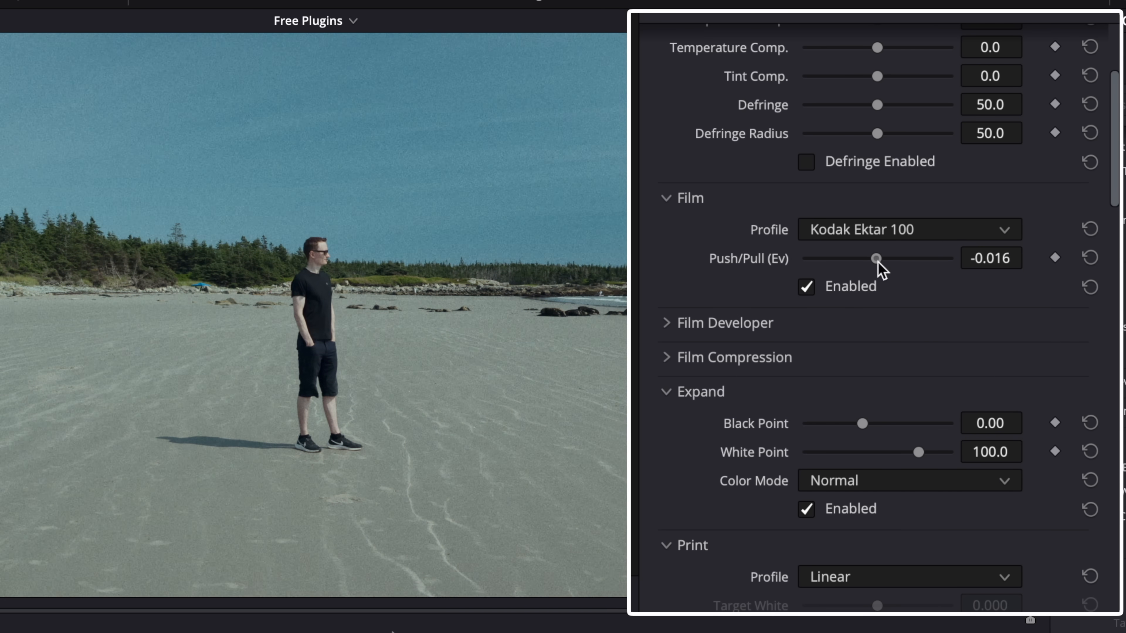
click(733, 357)
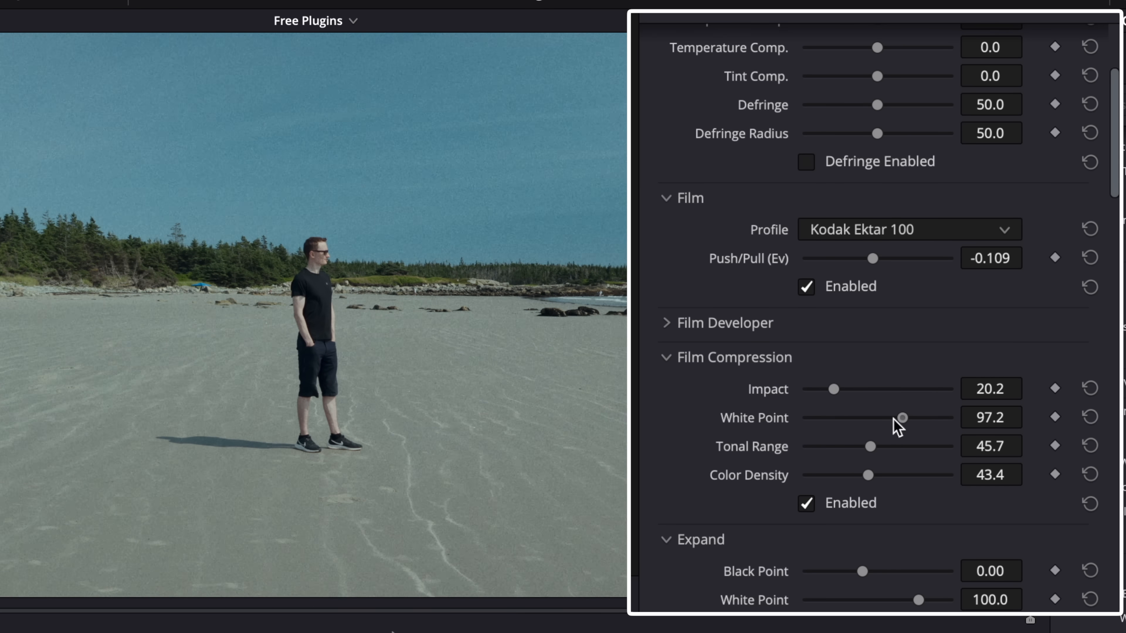
scroll(down, 3)
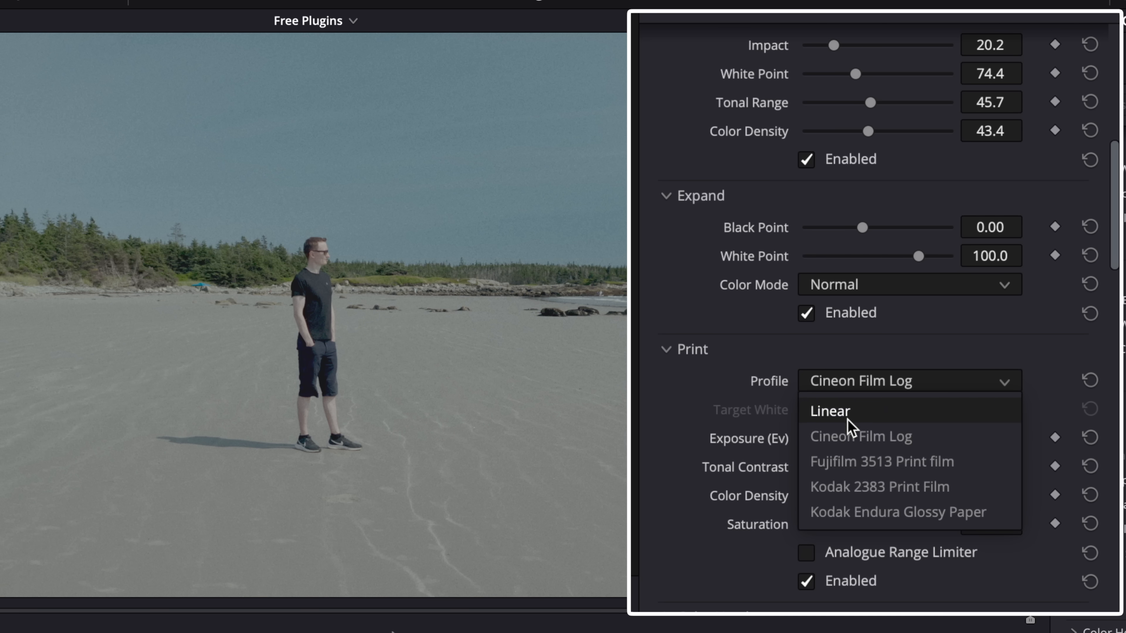
Set the print profile to Fujifilm 3513 Print film after trying Kodak Endura Glossy Paper
click(897, 512)
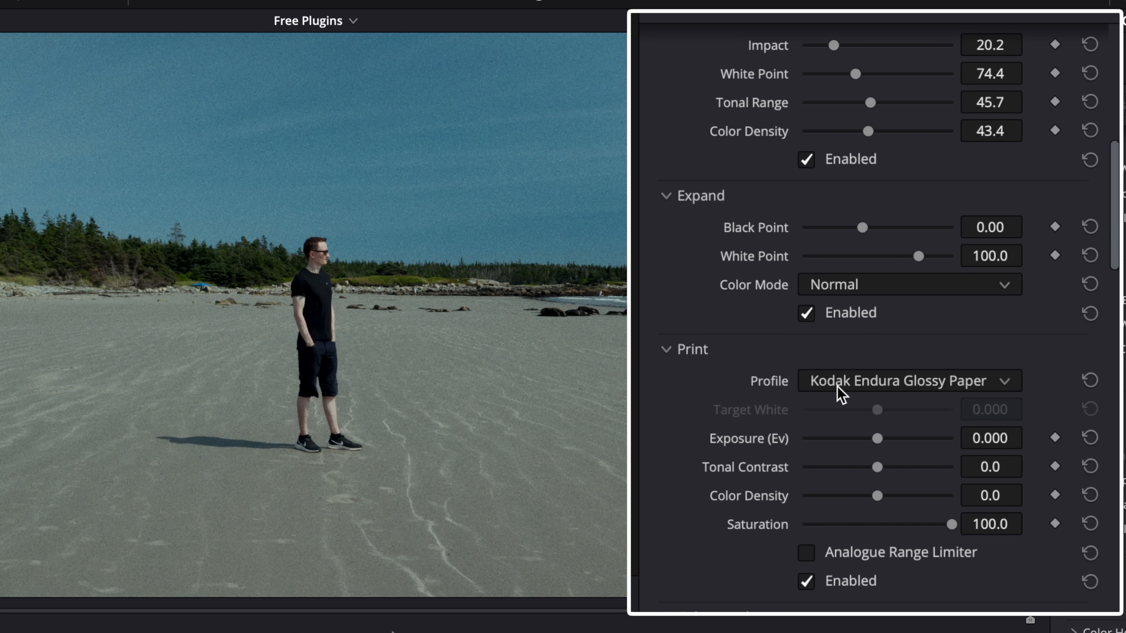
click(906, 380)
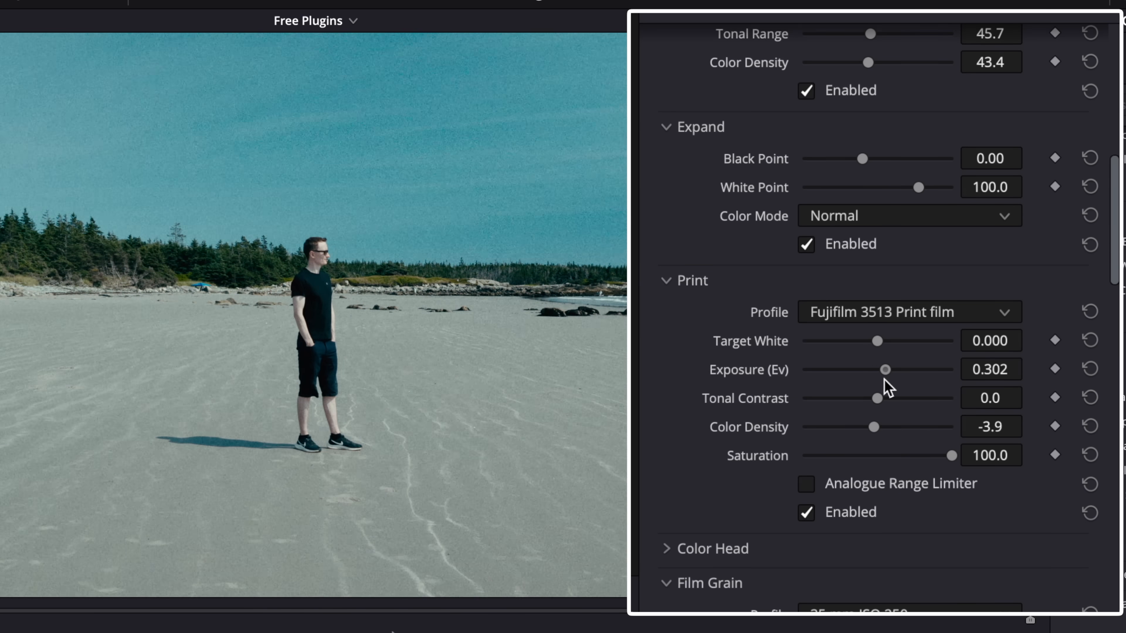
scroll(down, 3)
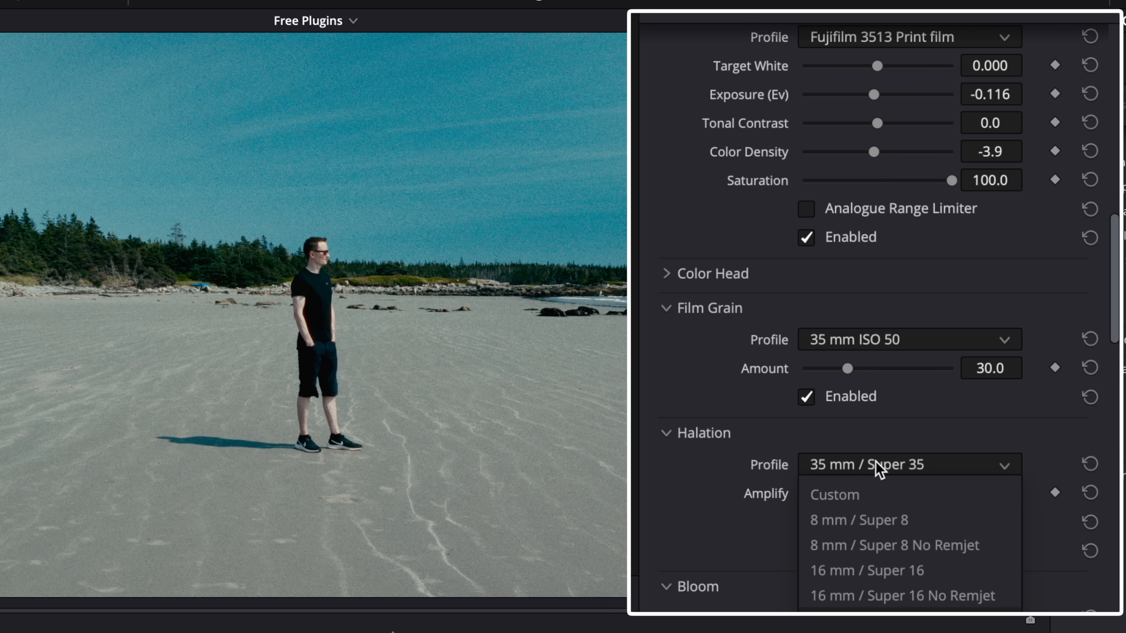
Switch halation to custom settings and set the overscan gate to Super 8mm 1.33:1
click(834, 493)
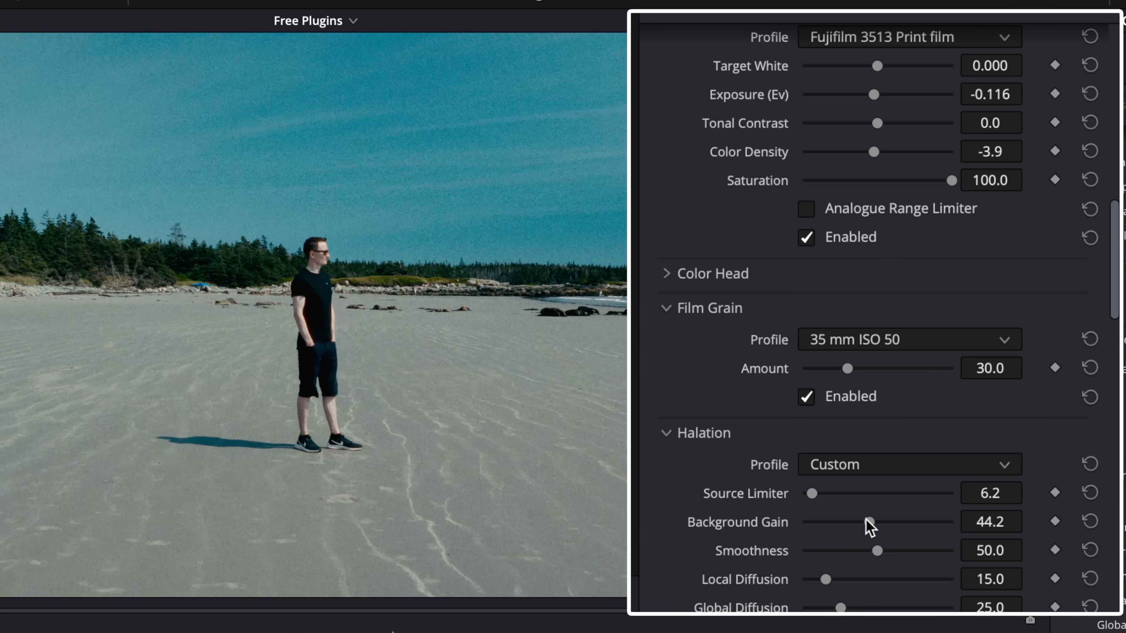
scroll(down, 3)
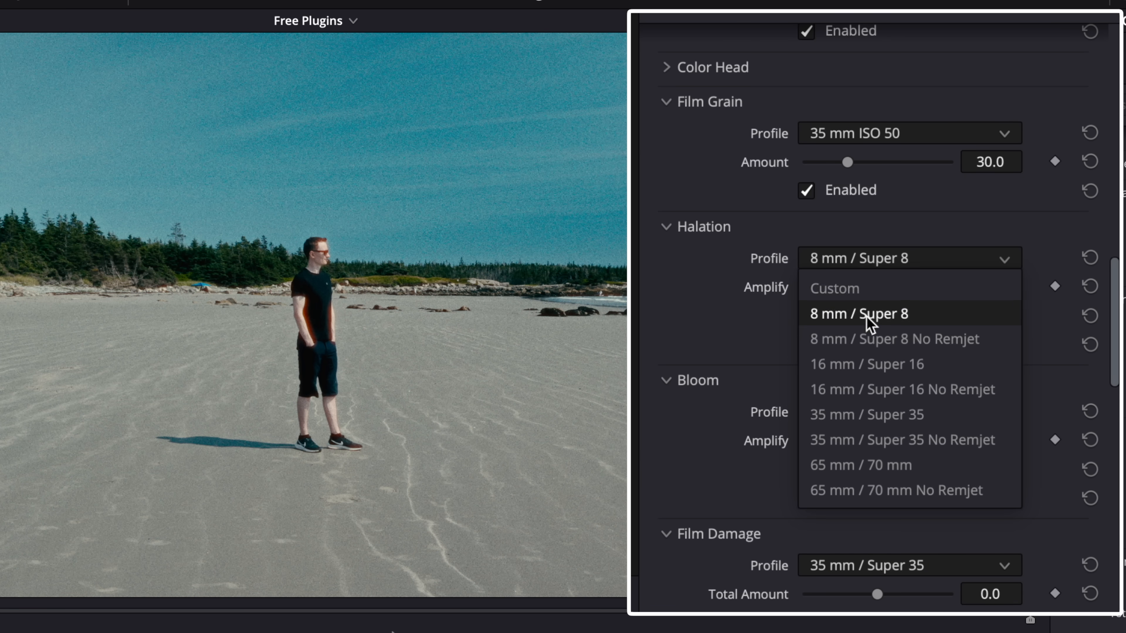
scroll(down, 3)
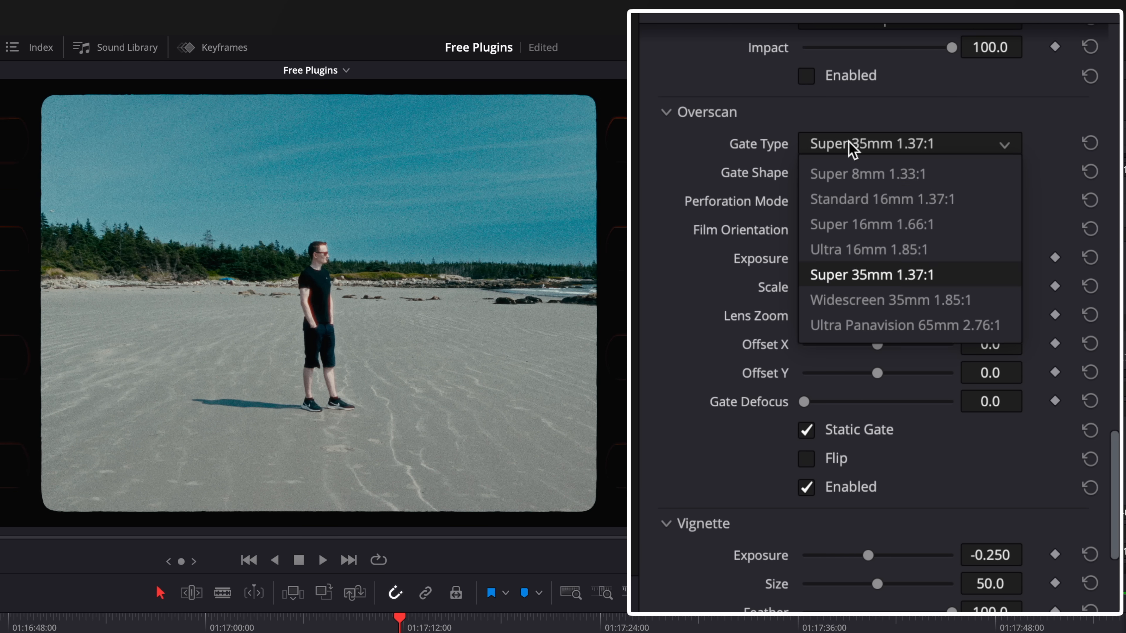
click(868, 173)
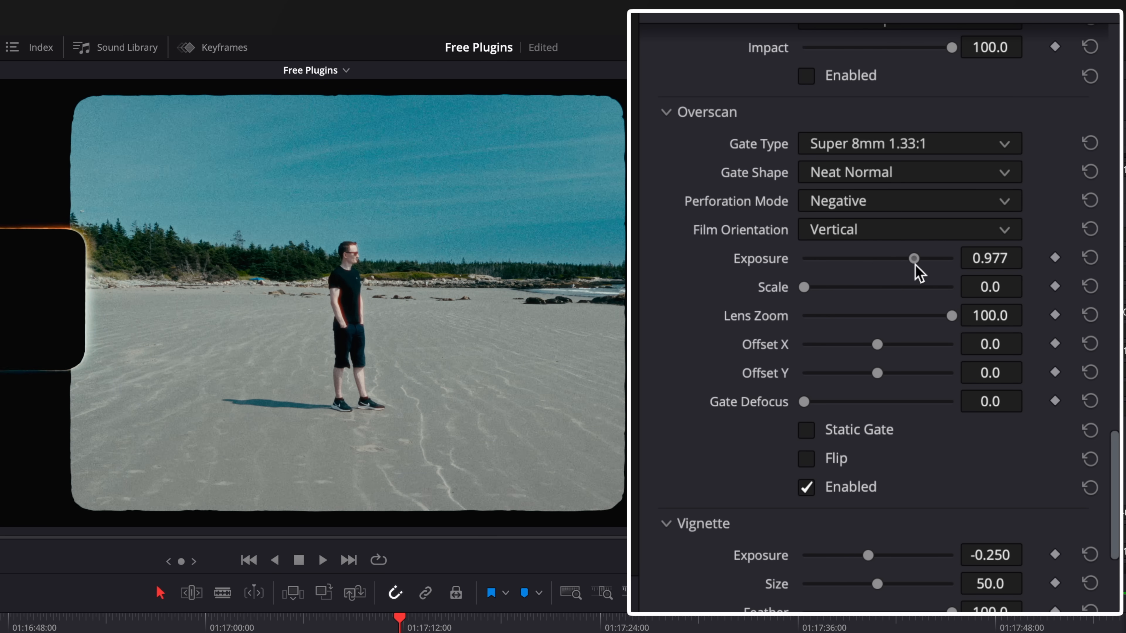